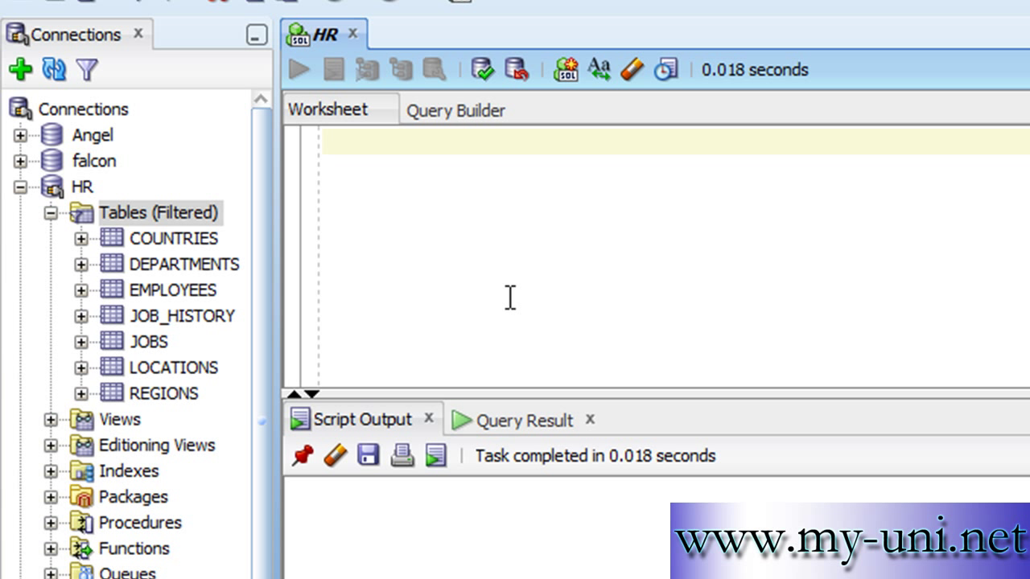
pyautogui.moveTo(420, 238)
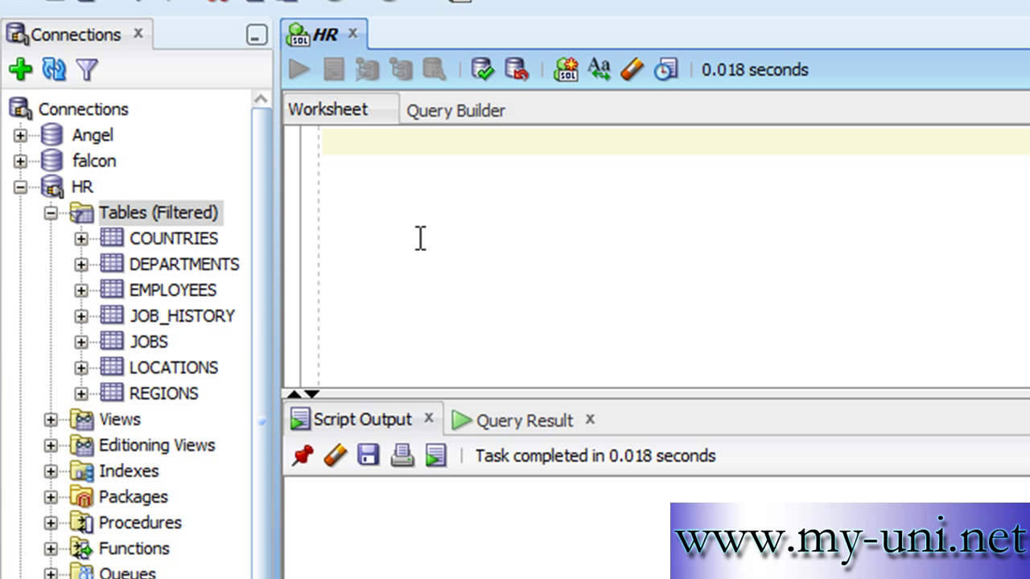
pyautogui.moveTo(427, 213)
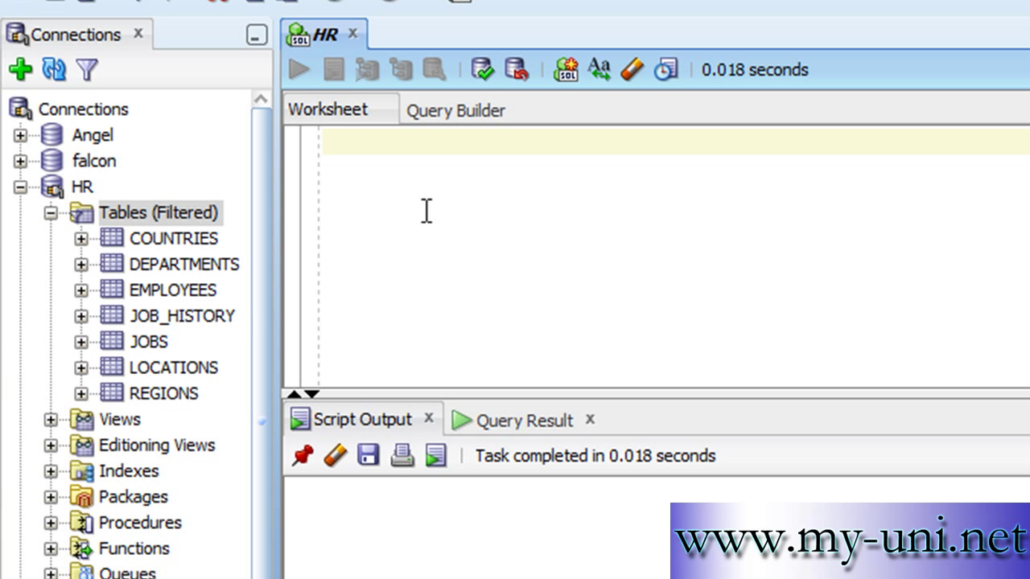
pyautogui.moveTo(210, 305)
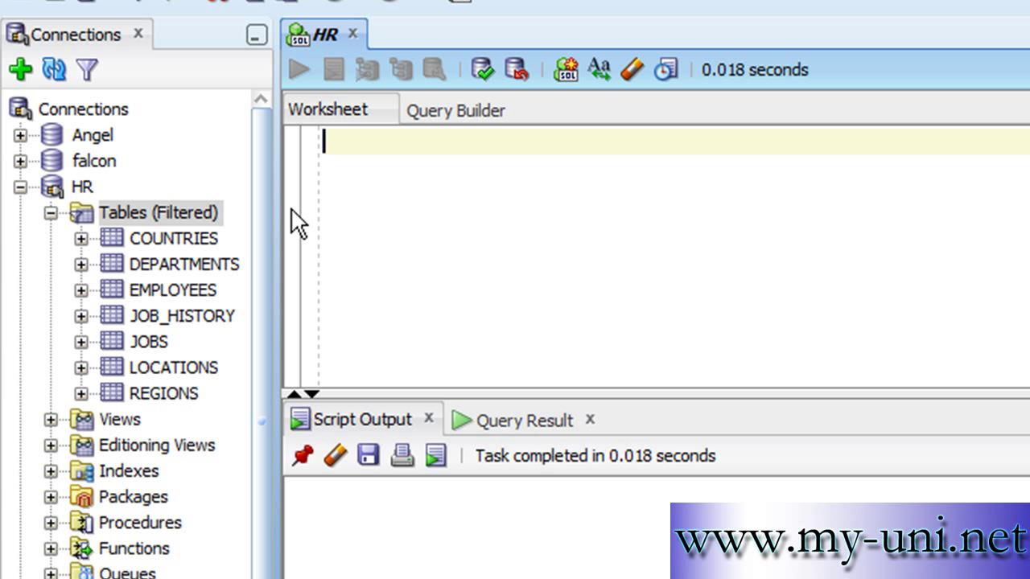
pyautogui.moveTo(177, 304)
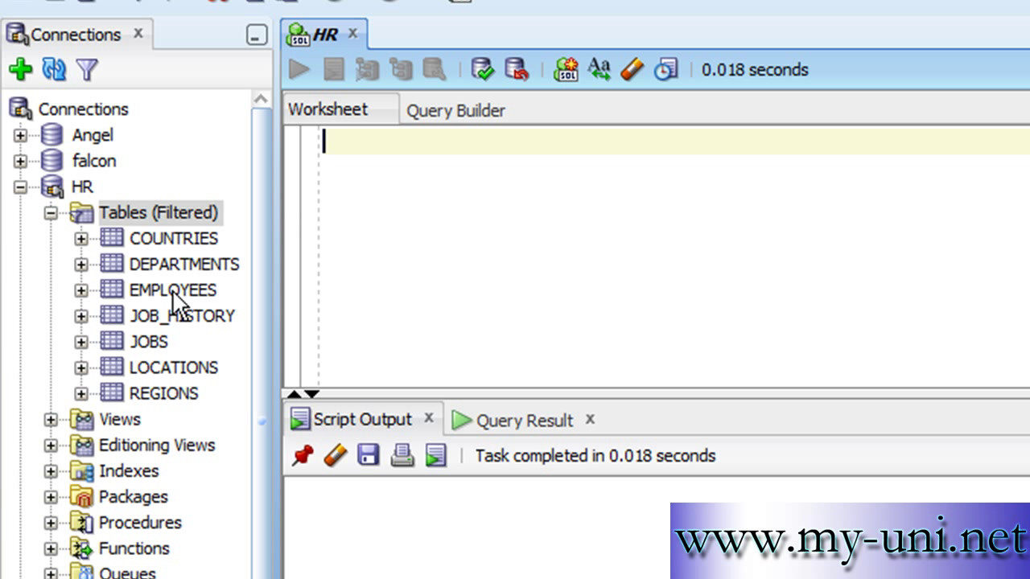
pyautogui.moveTo(338, 151)
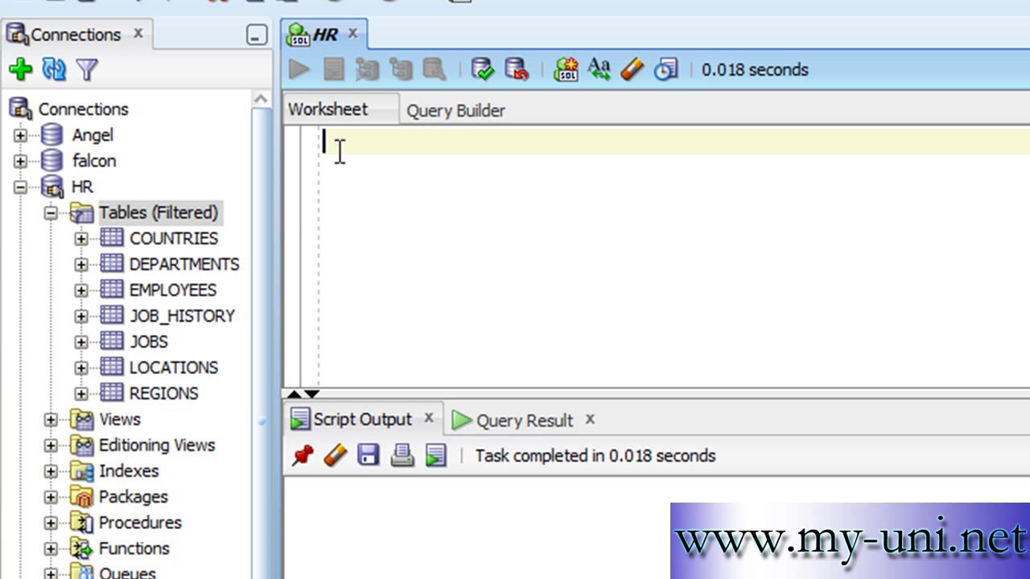
# - Write 'select * from employeee' in the HR worksheet, misspelling the employees table
pyautogui.write('s')
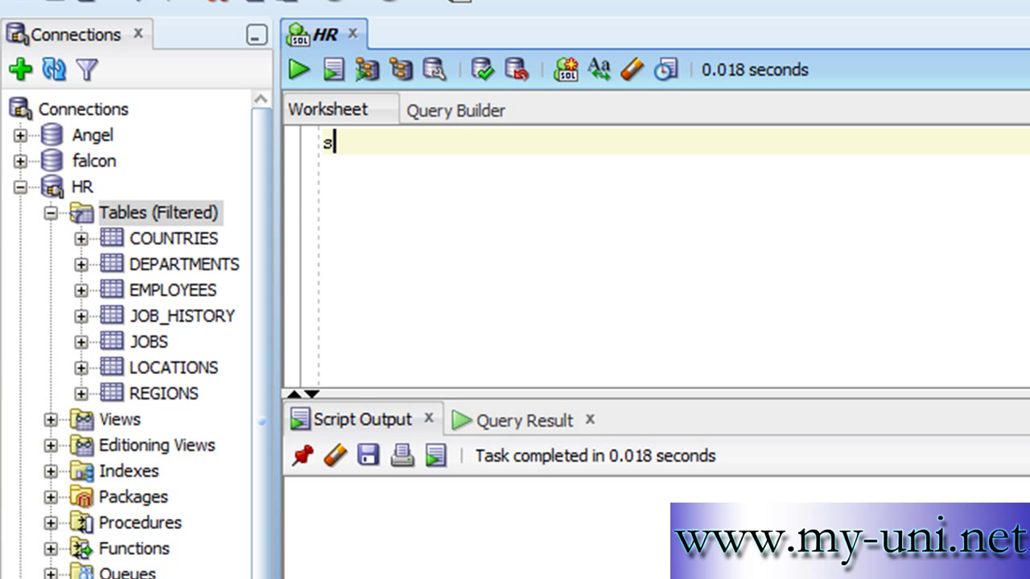
pyautogui.write('elect *')
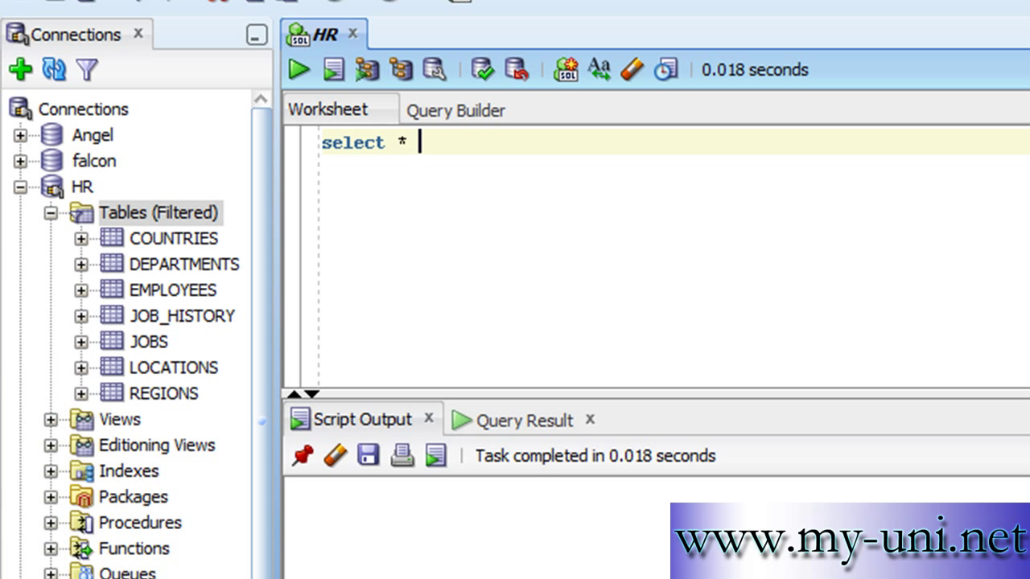
pyautogui.write('from empl')
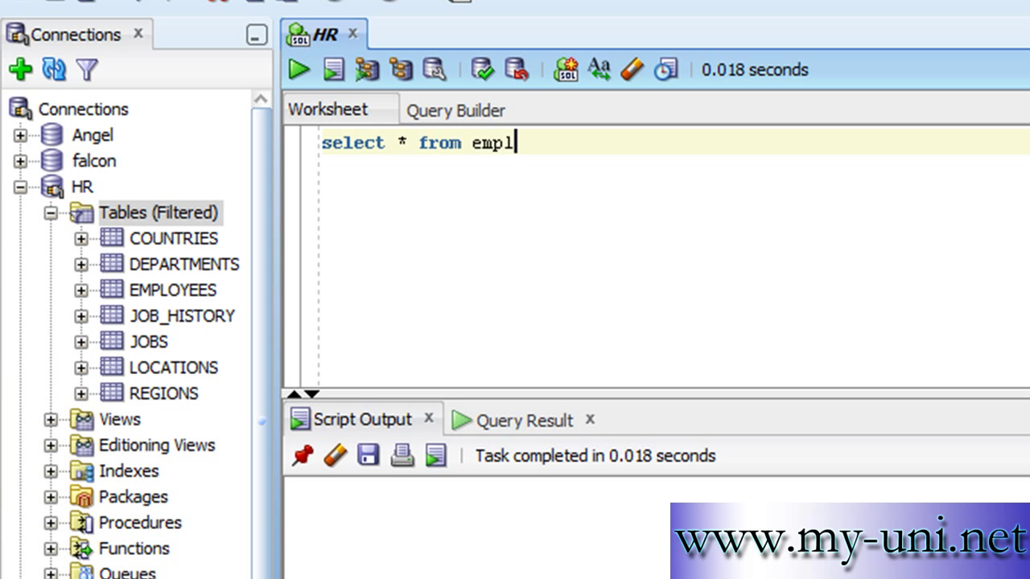
pyautogui.write('oyeee')
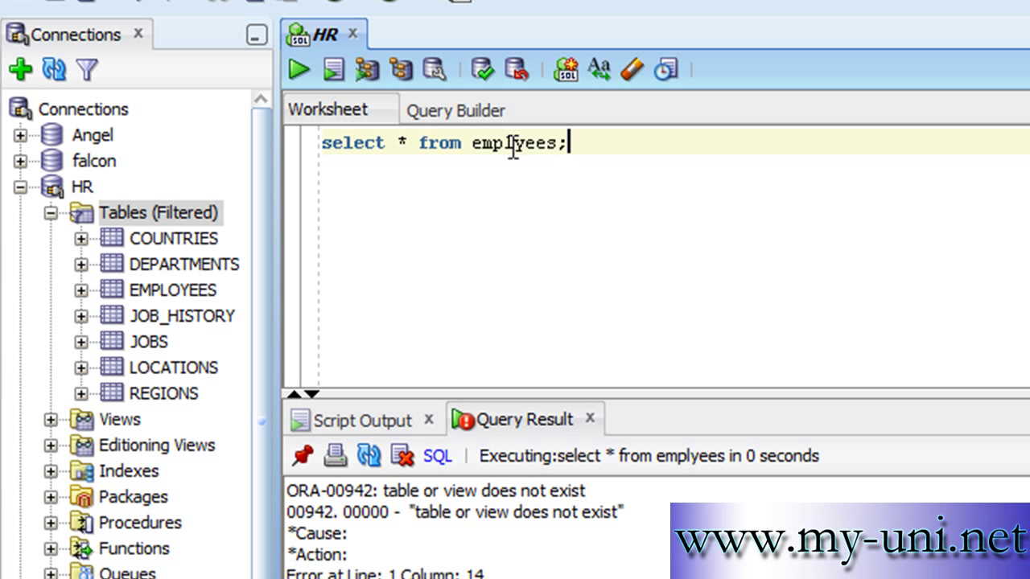
pyautogui.moveTo(711, 172)
pyautogui.write('o')
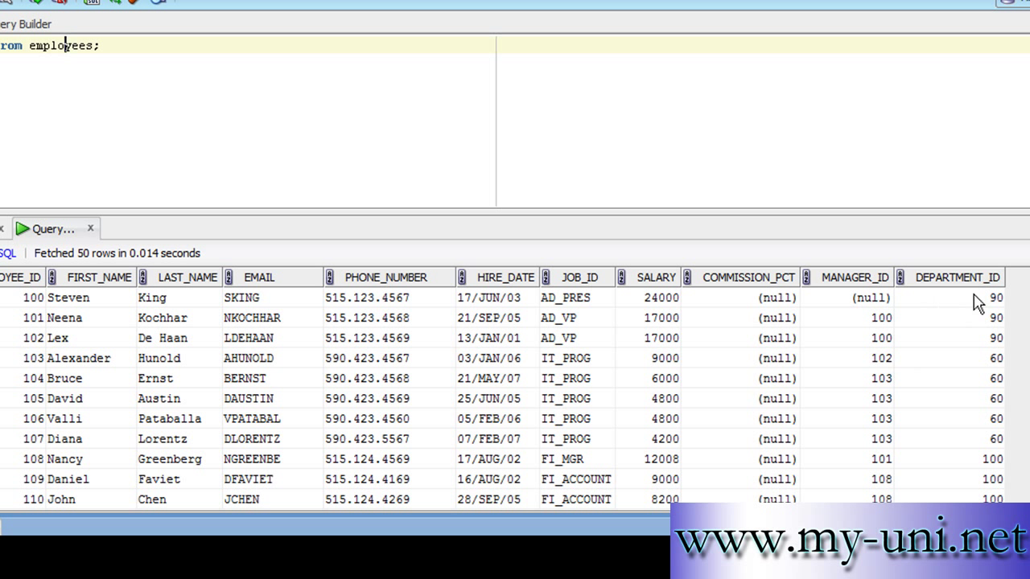
pyautogui.moveTo(981, 304)
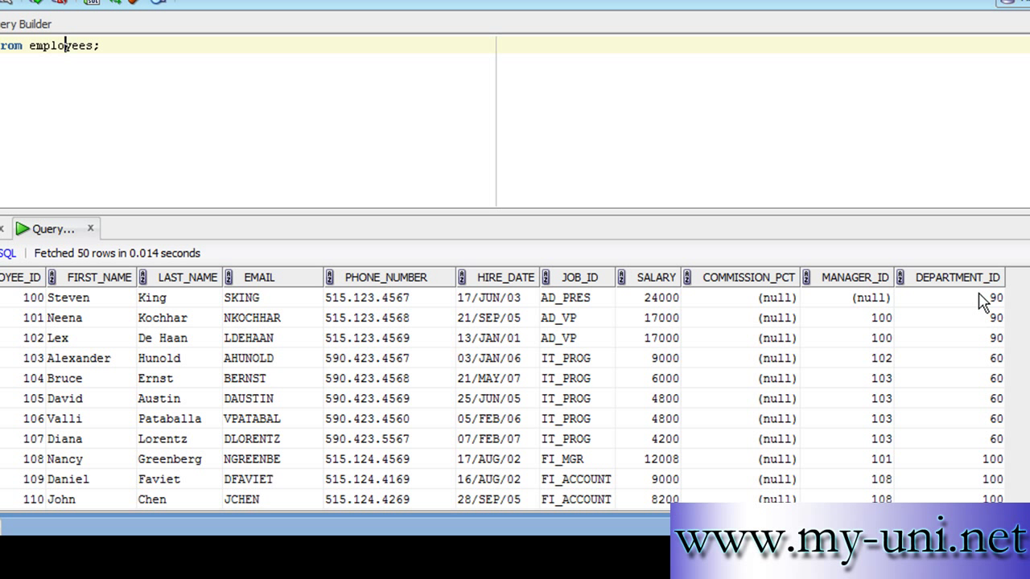
pyautogui.moveTo(325, 336)
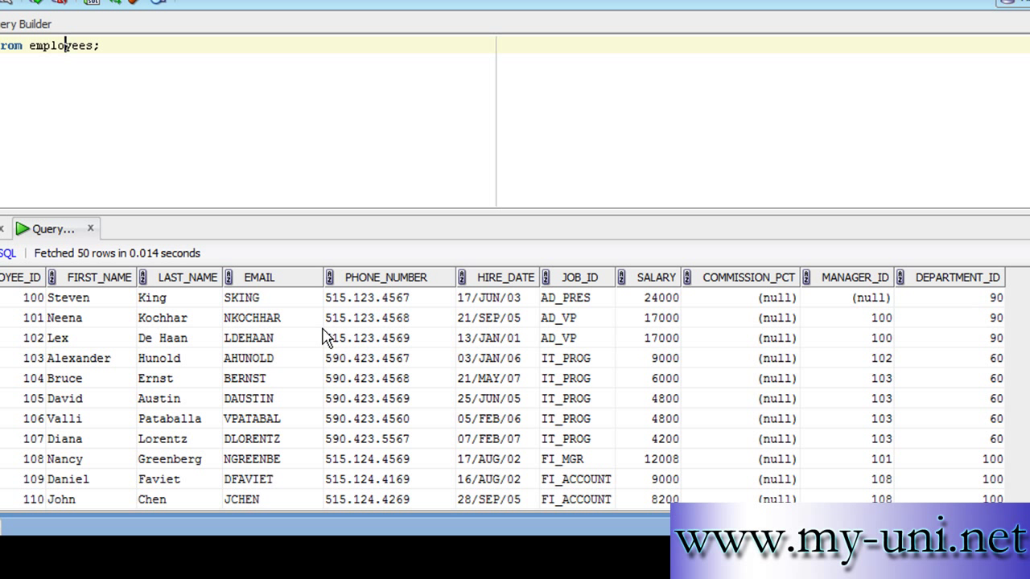
pyautogui.moveTo(569, 254)
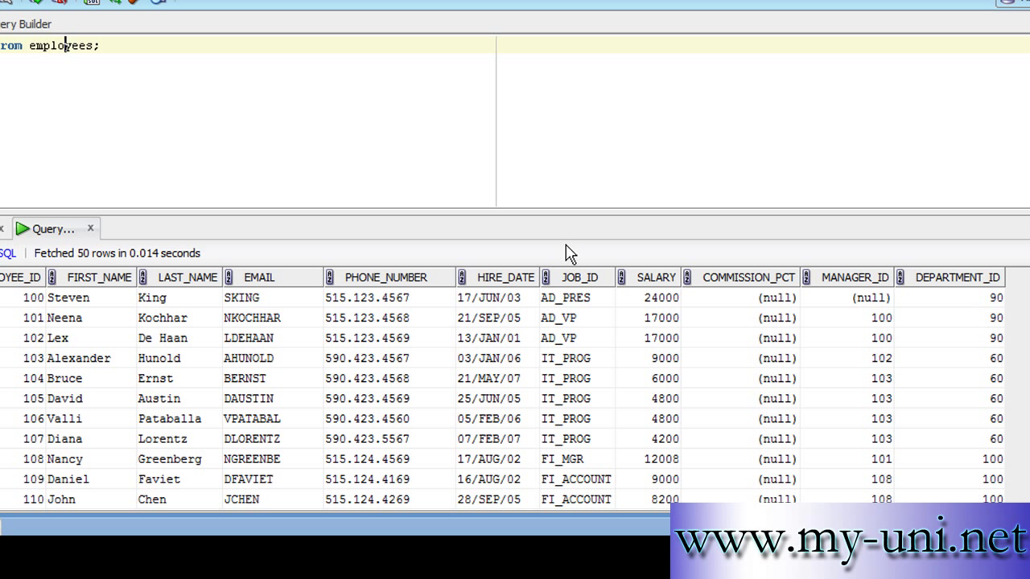
pyautogui.moveTo(286, 370)
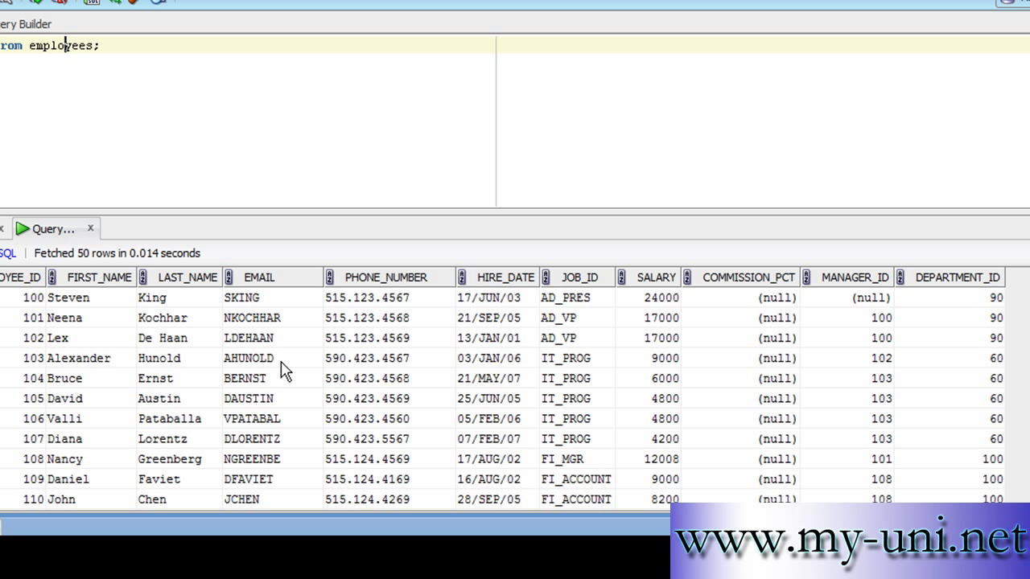
pyautogui.moveTo(148, 319)
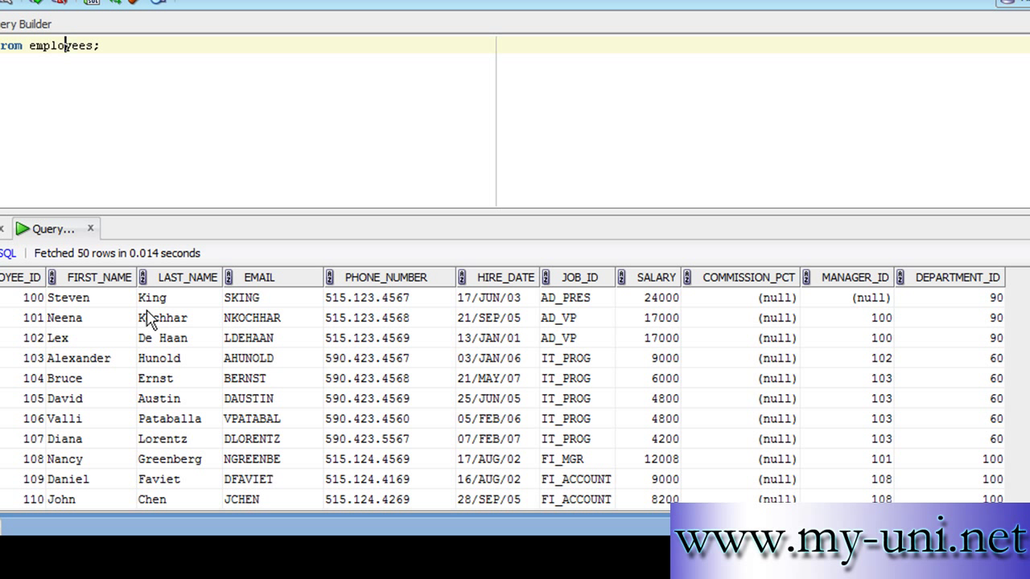
pyautogui.moveTo(881, 350)
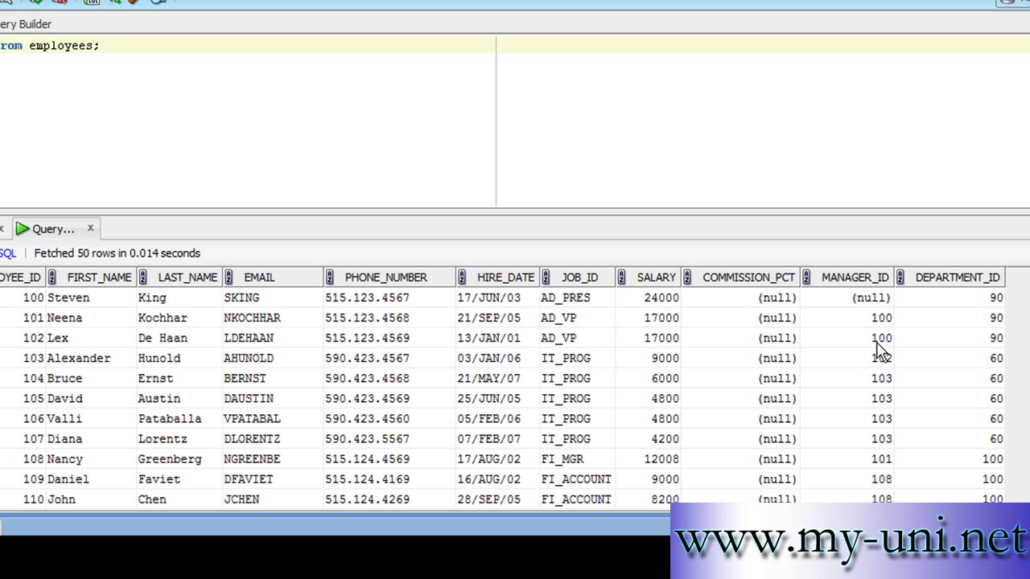
pyautogui.moveTo(994, 312)
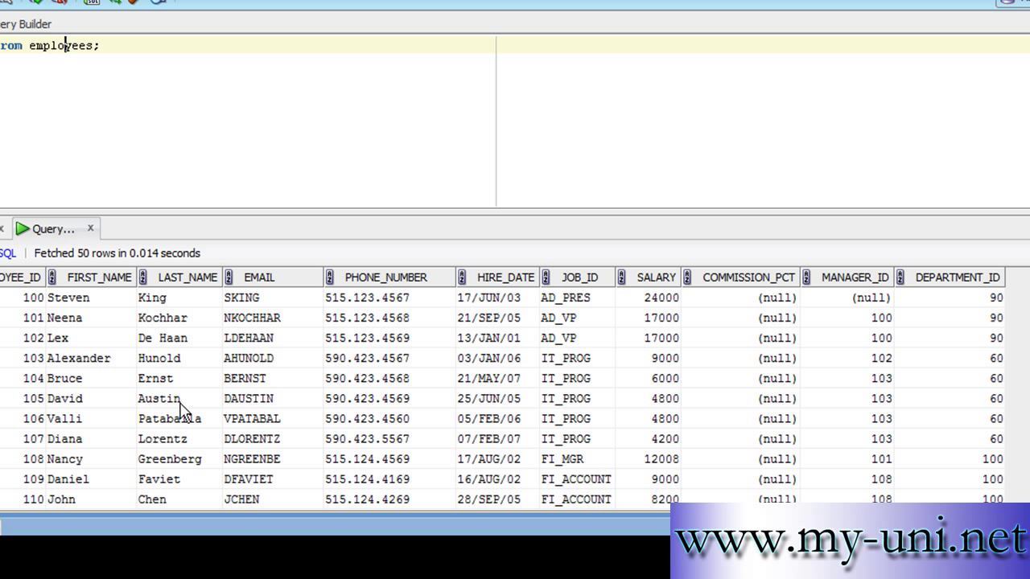
pyautogui.moveTo(727, 388)
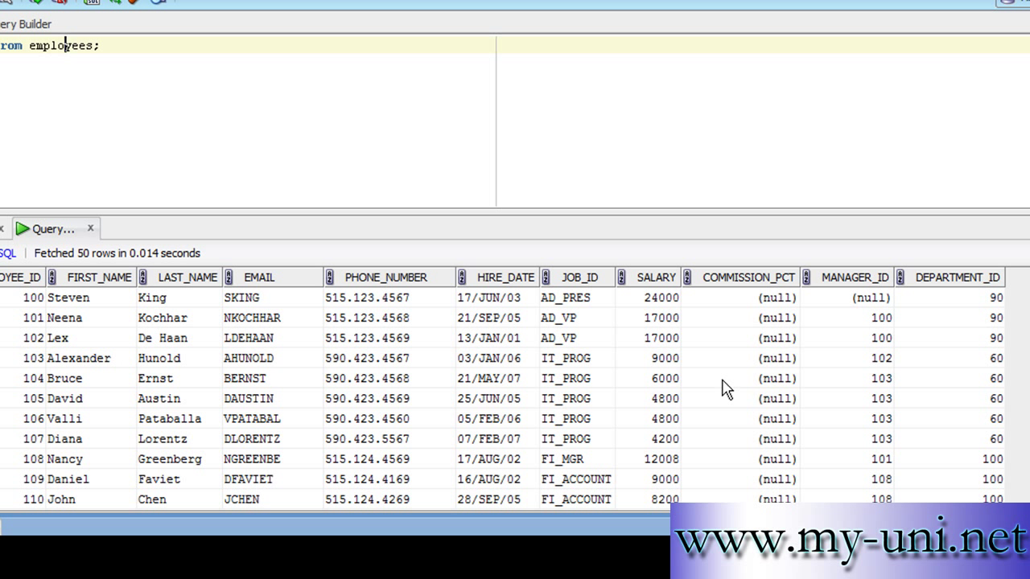
pyautogui.moveTo(1000, 392)
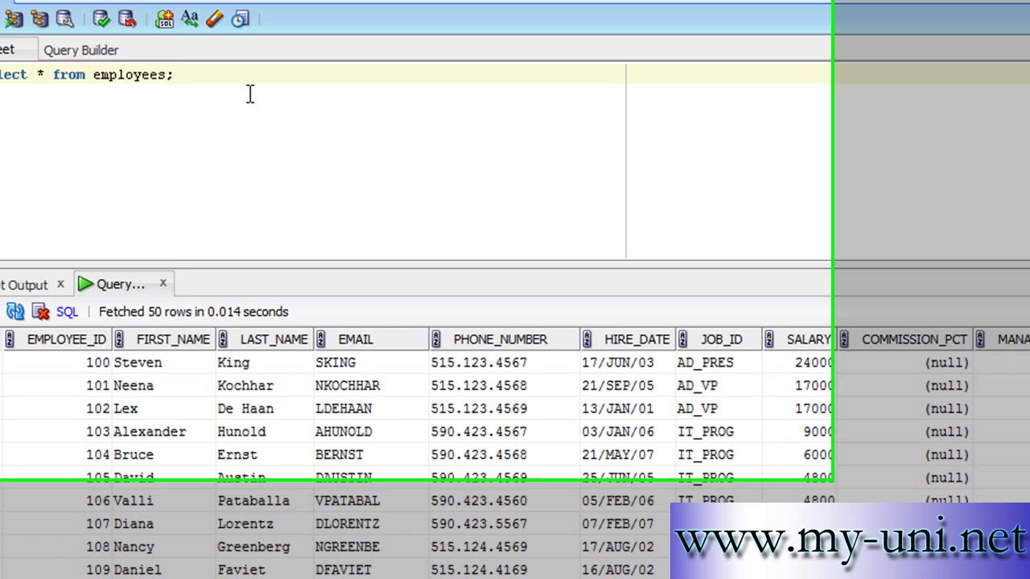
# - Write 'select * from departments' and run it to list the 27 department rows
pyautogui.write('seele')
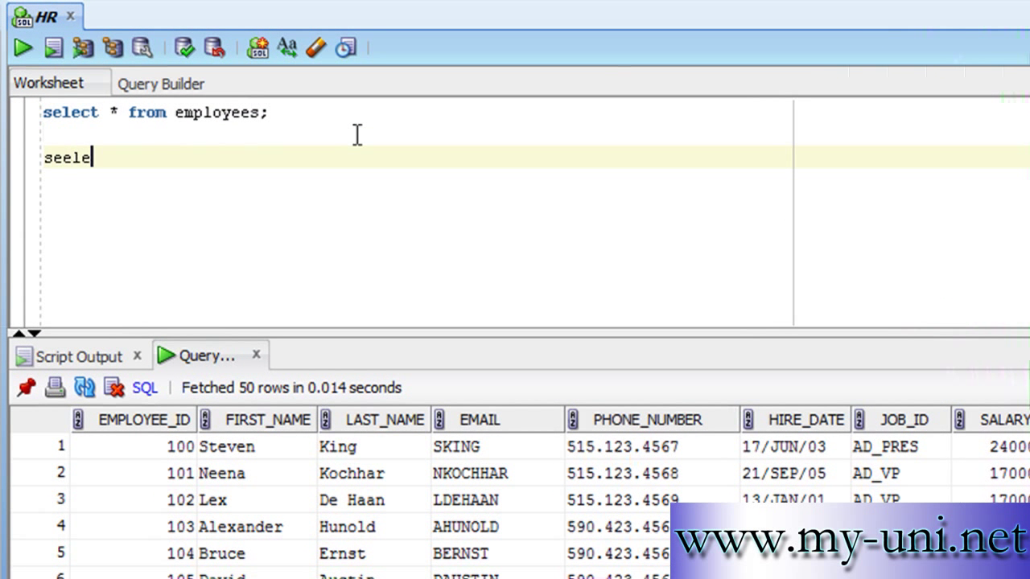
pyautogui.write('select *')
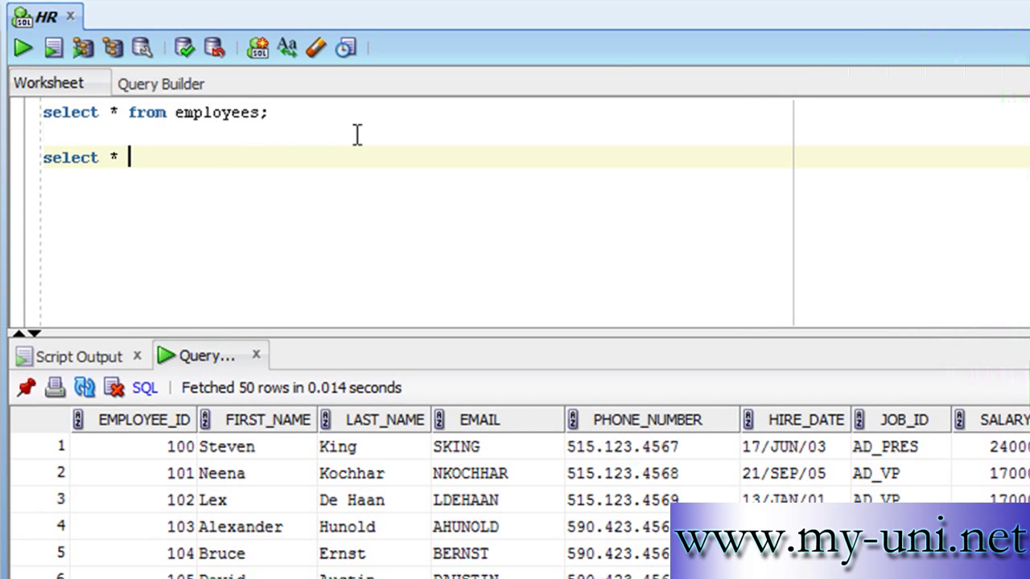
pyautogui.write('from departments;')
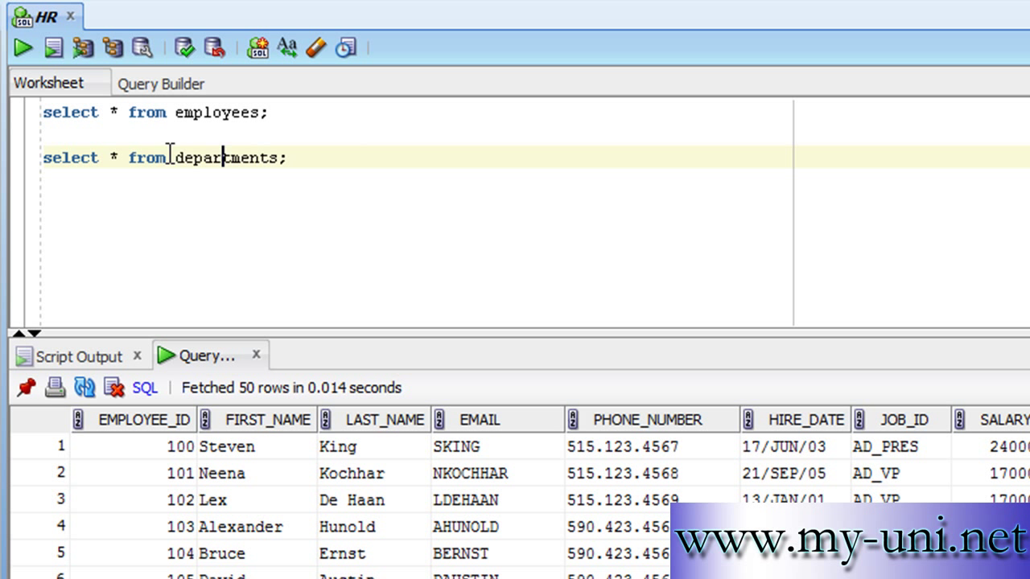
pyautogui.click(53, 48)
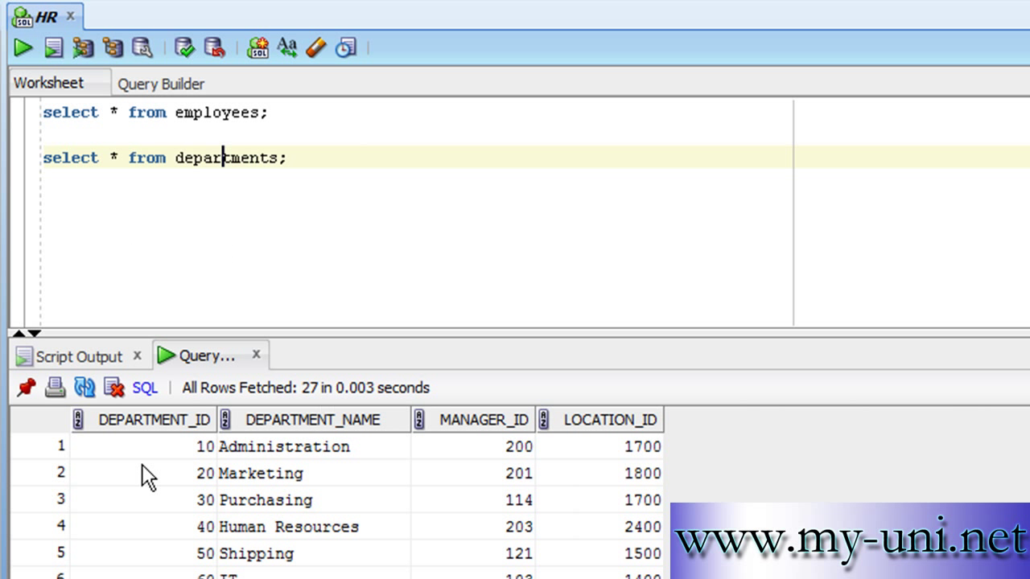
pyautogui.moveTo(435, 450)
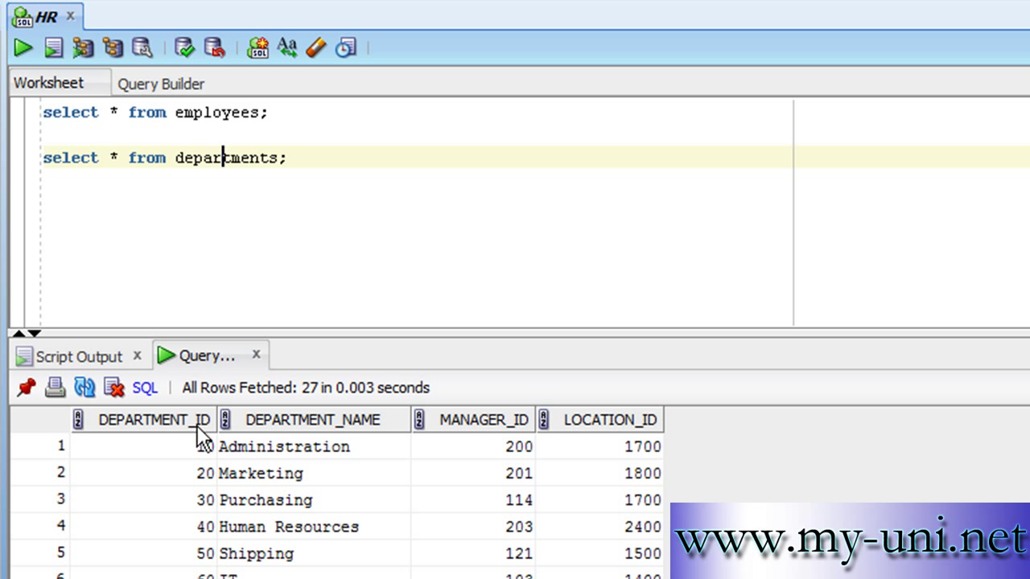
pyautogui.moveTo(379, 444)
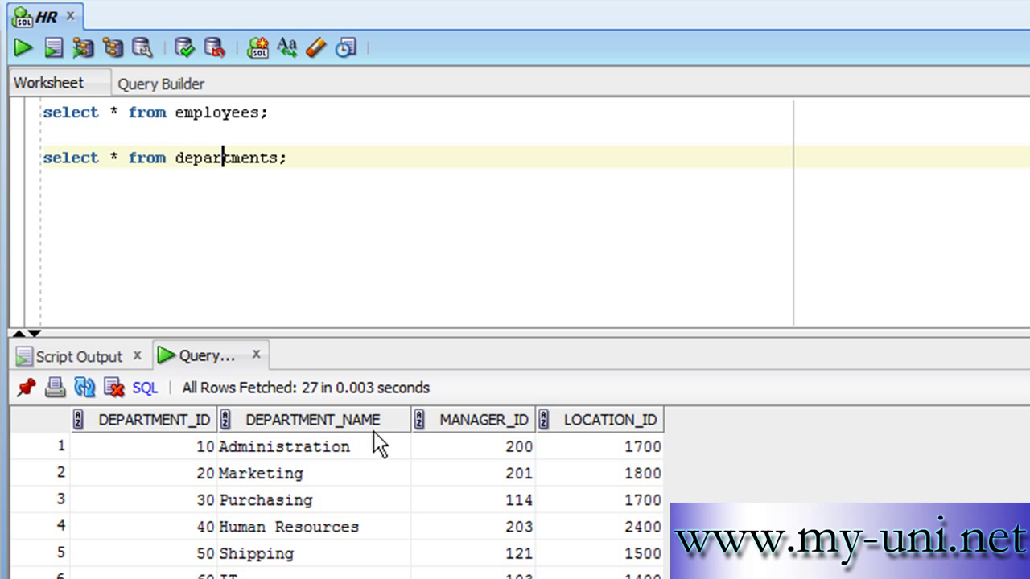
pyautogui.moveTo(400, 476)
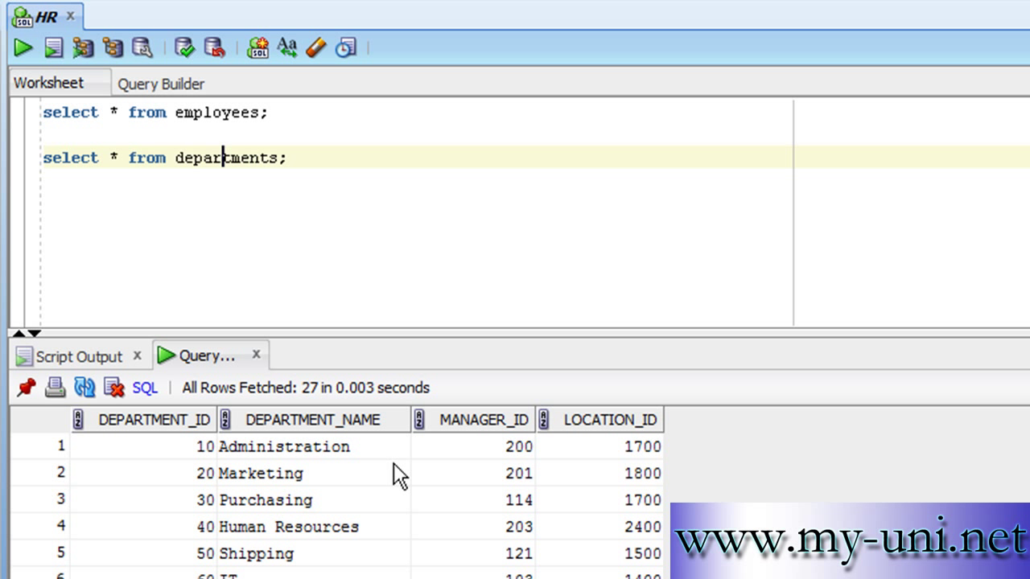
pyautogui.click(289, 158)
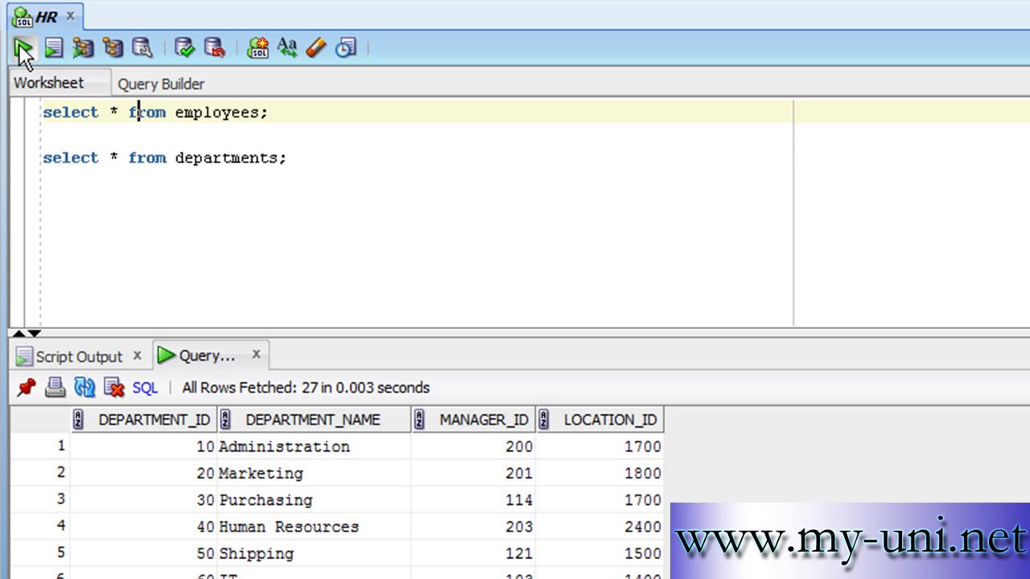
# - Re-run the employees query for its 50 rows and start a blank third line
pyautogui.click(22, 48)
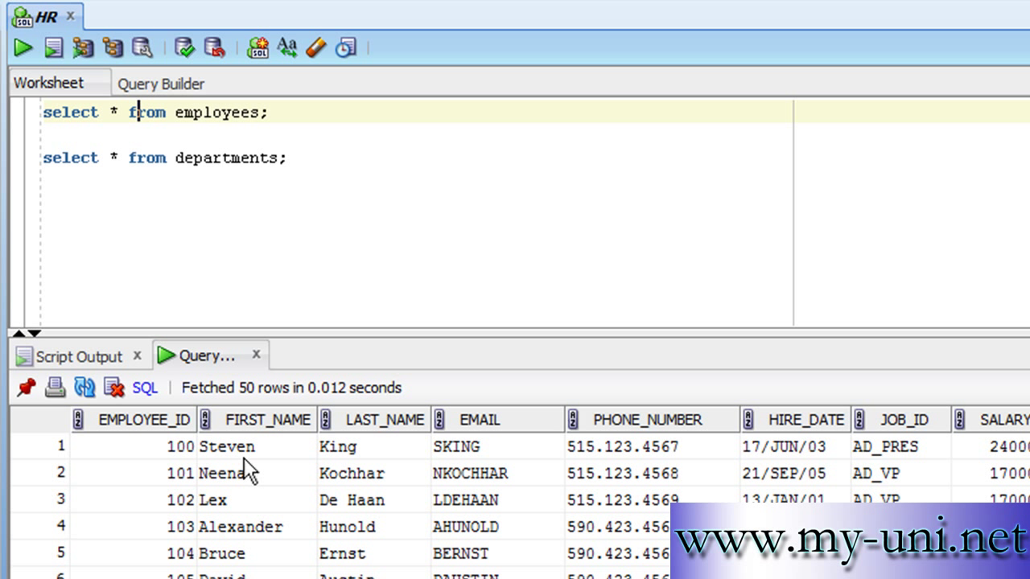
pyautogui.moveTo(248, 464)
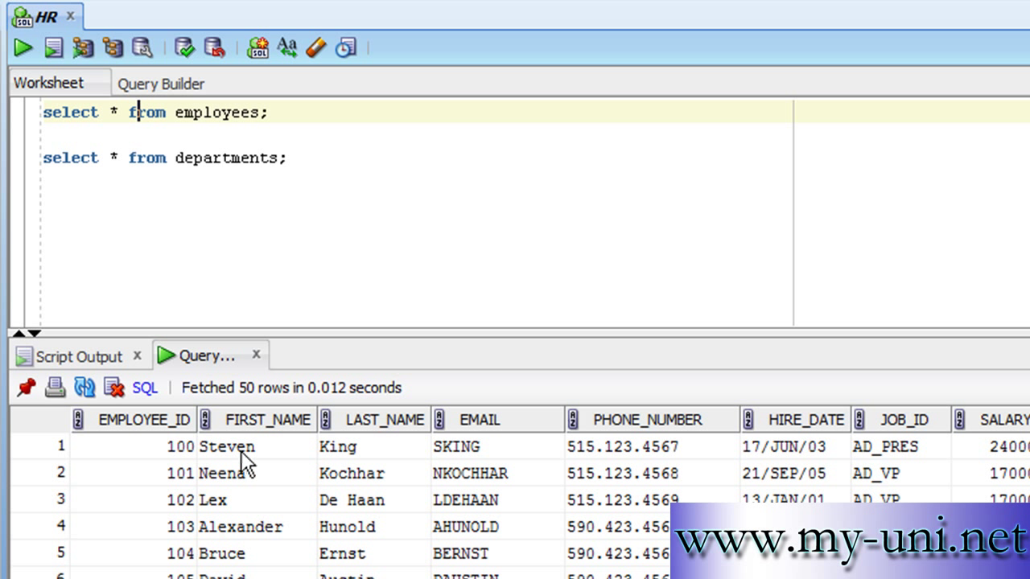
pyautogui.moveTo(313, 465)
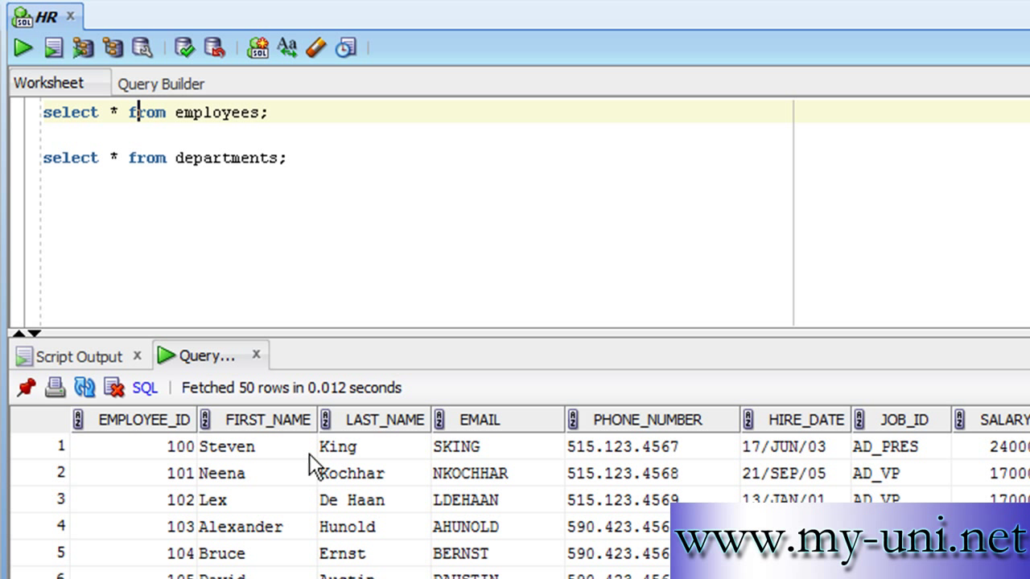
pyautogui.moveTo(373, 458)
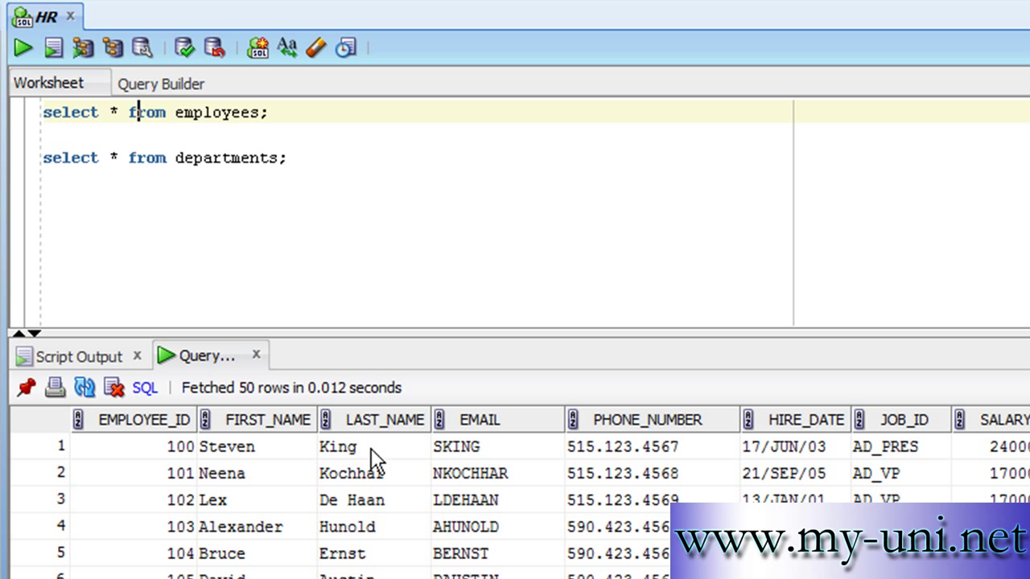
pyautogui.click(290, 158)
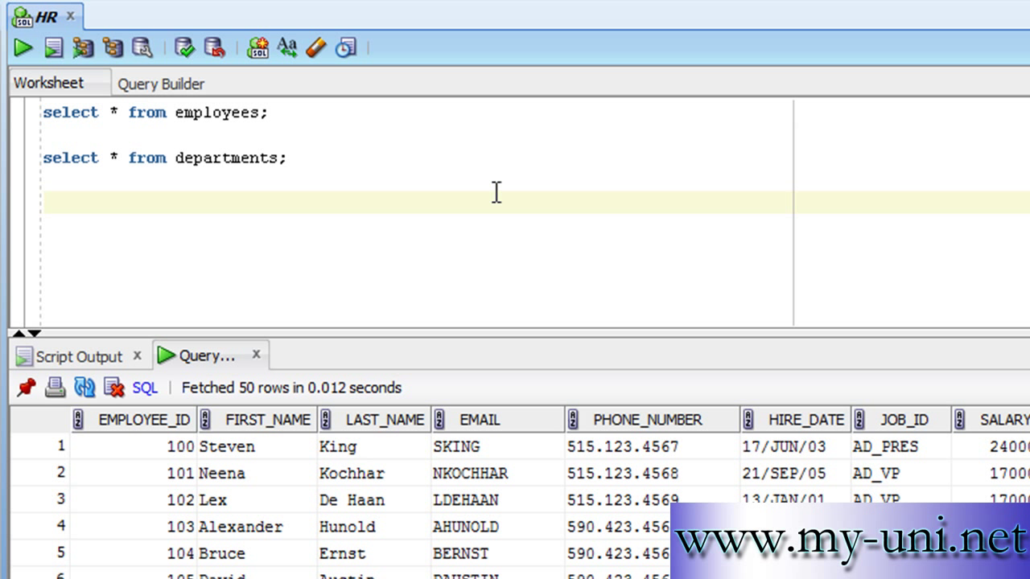
# - Begin a third statement 'select employees.' and check the employee result columns
pyautogui.write('s')
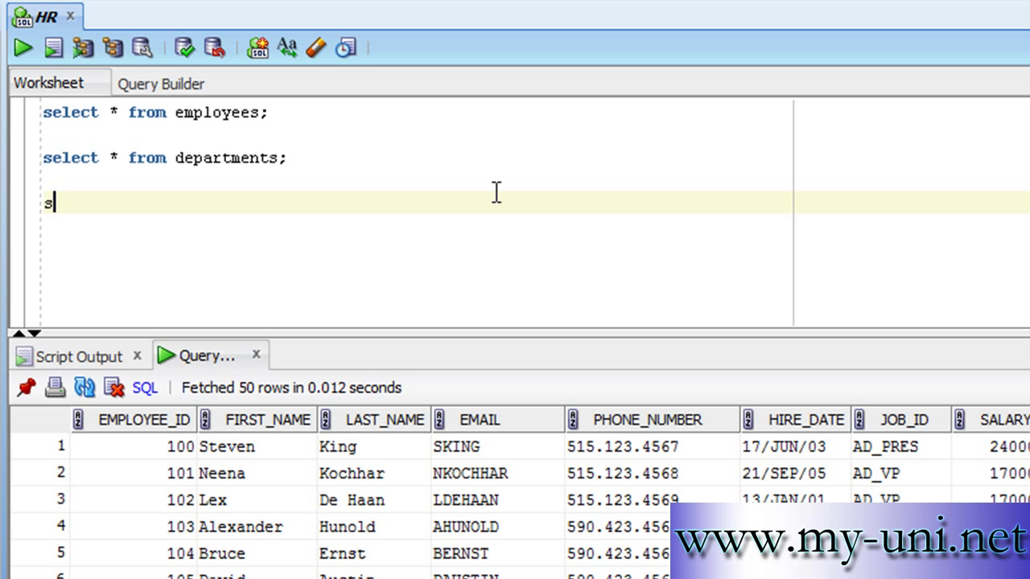
pyautogui.write('elect')
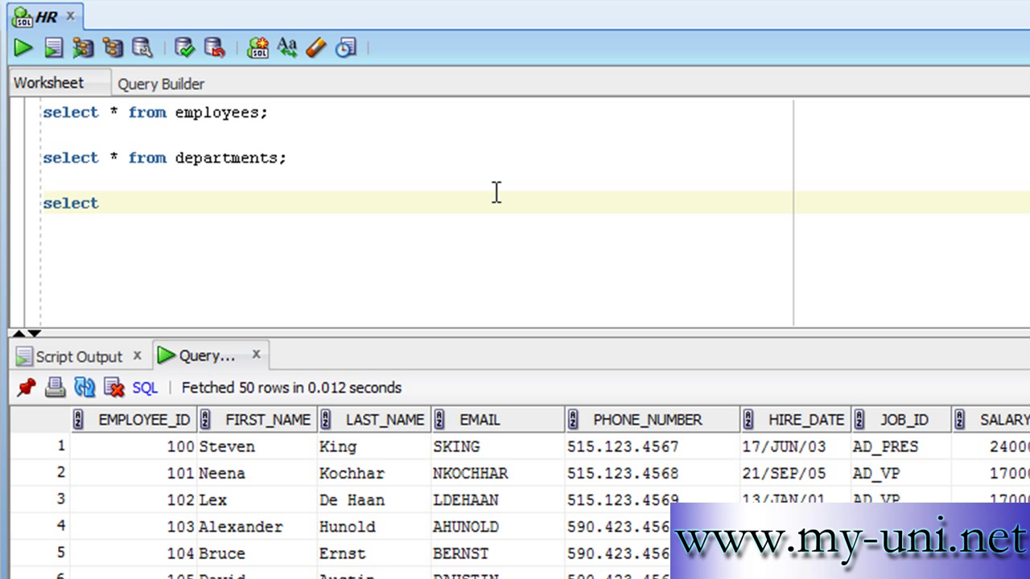
pyautogui.write('emp')
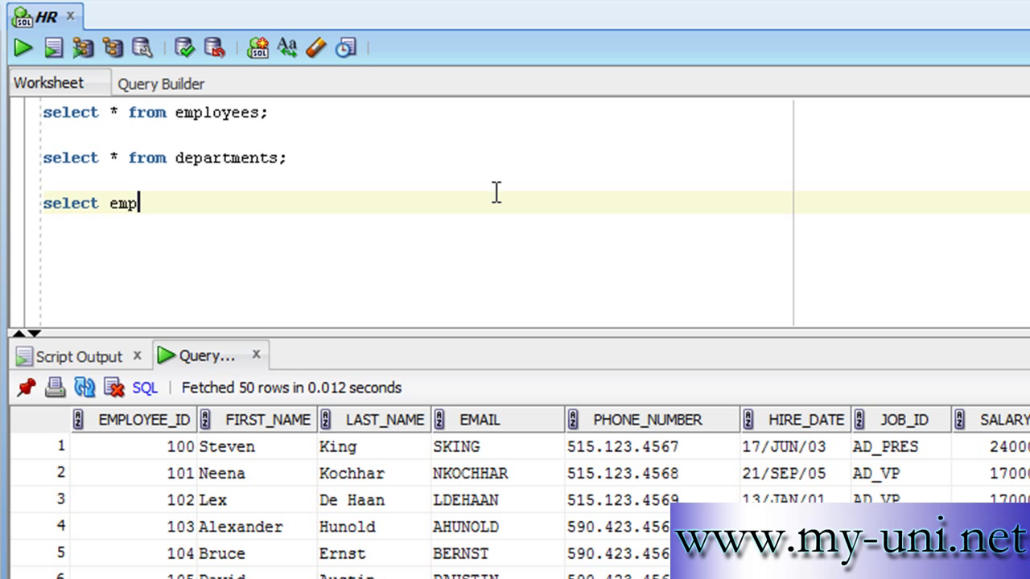
pyautogui.write('loyees.')
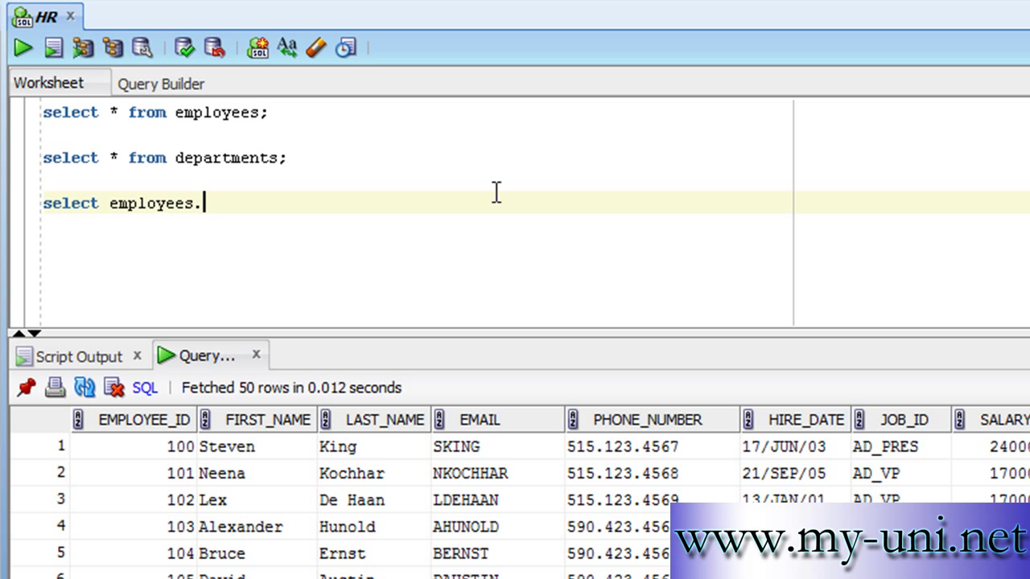
pyautogui.moveTo(211, 120)
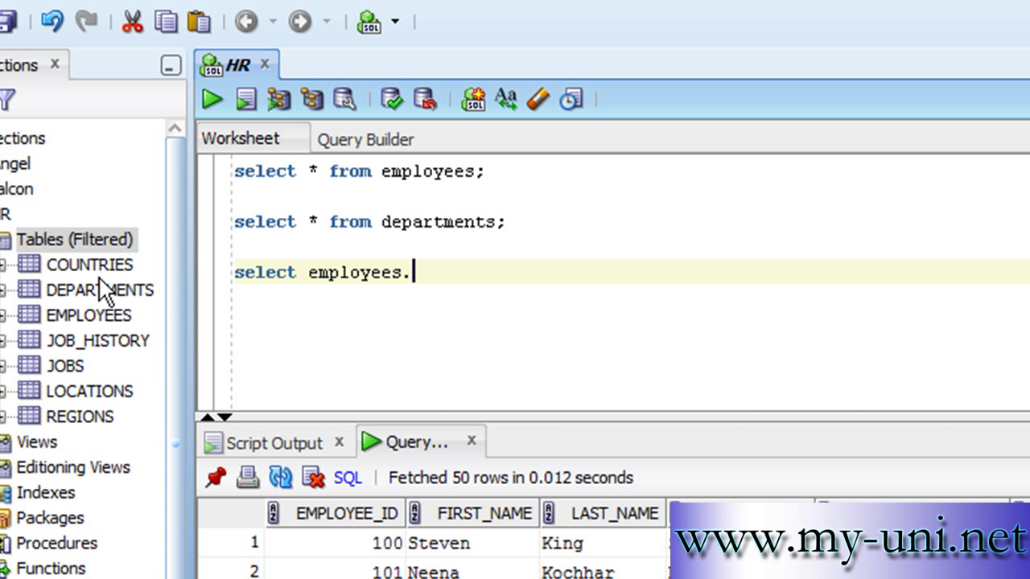
pyautogui.moveTo(323, 162)
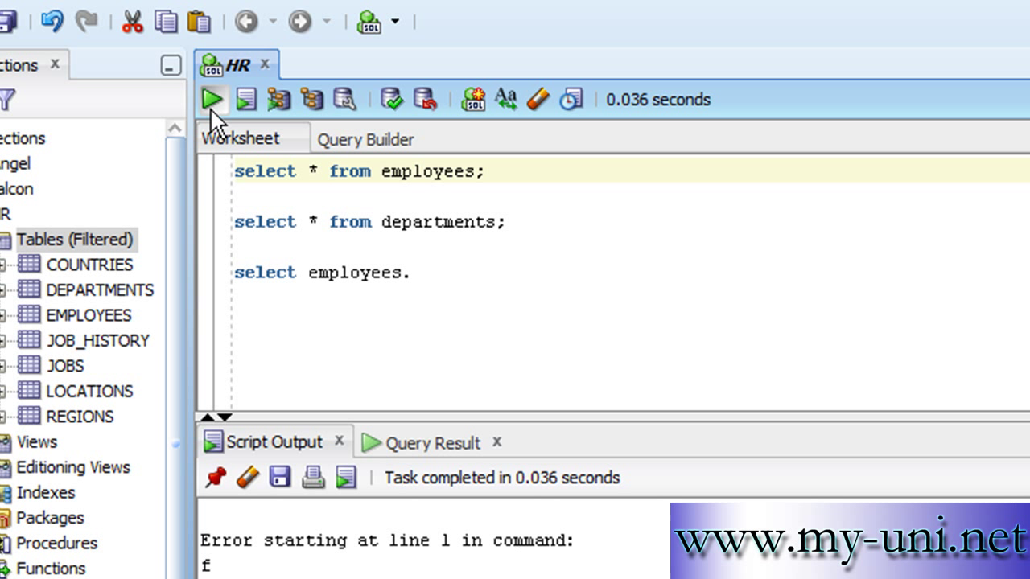
pyautogui.click(211, 100)
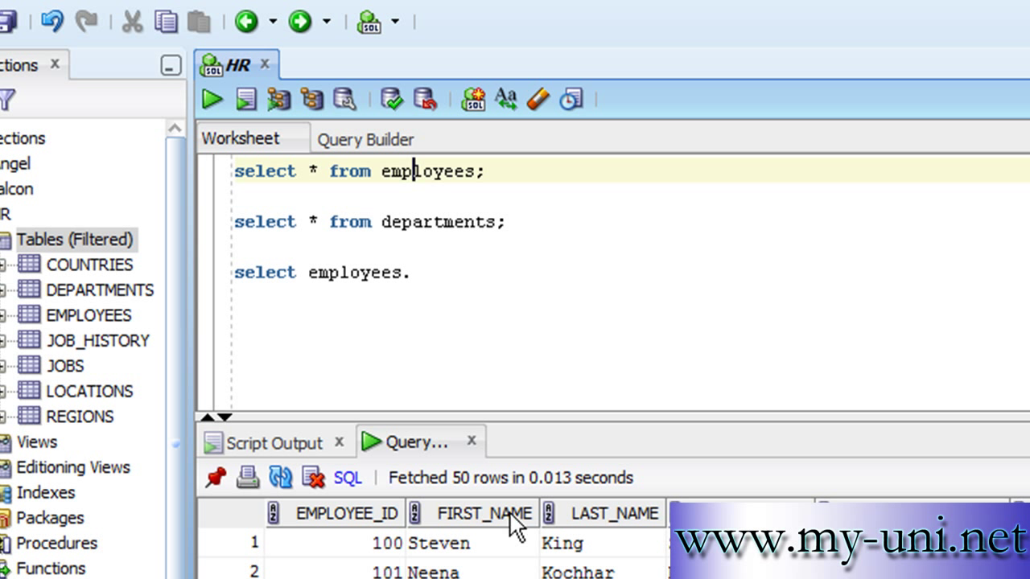
pyautogui.click(450, 273)
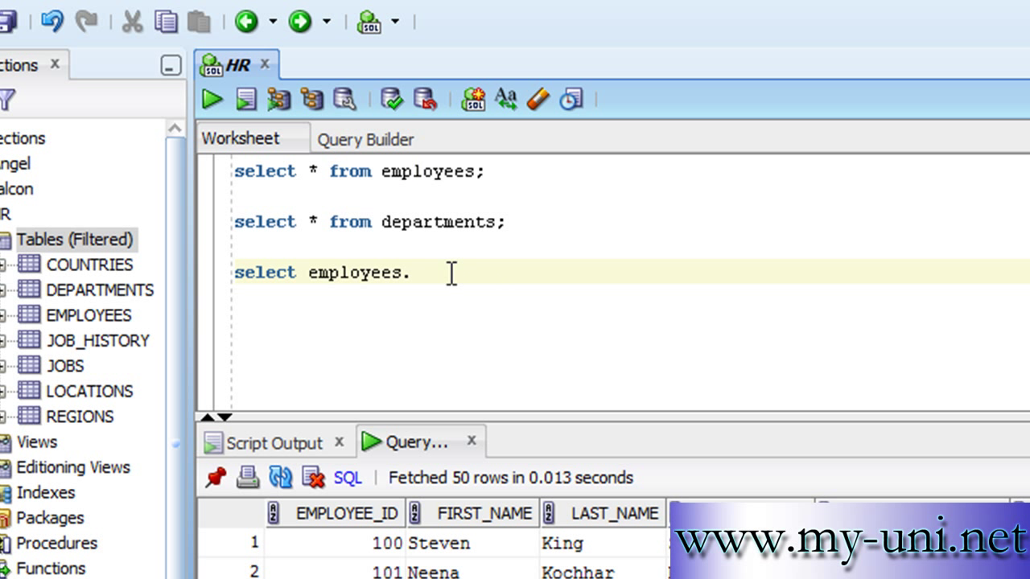
# - Extend the select list to 'employees.first_name, departments.'
pyautogui.write('frist')
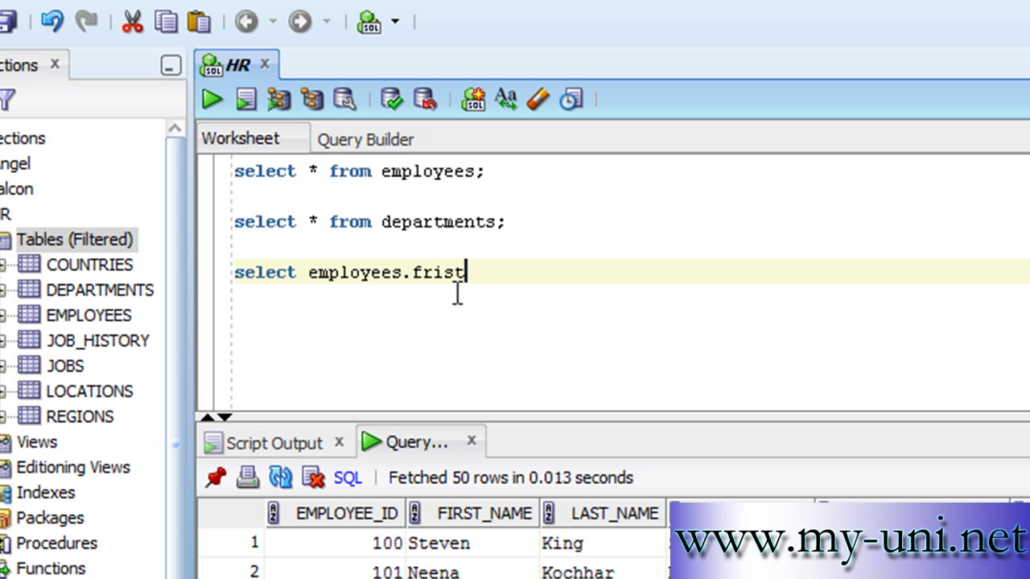
pyautogui.write('first')
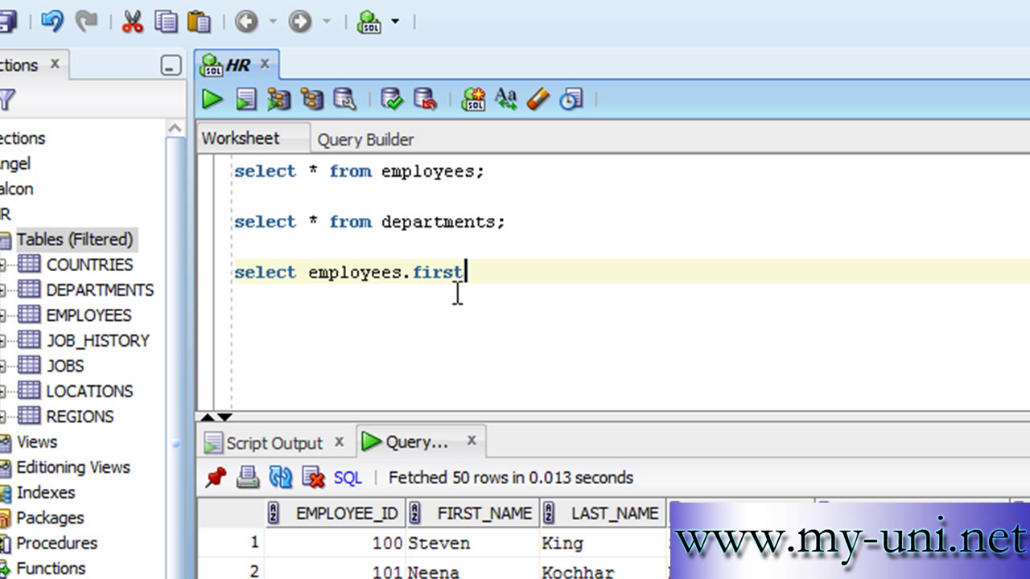
pyautogui.write('_name')
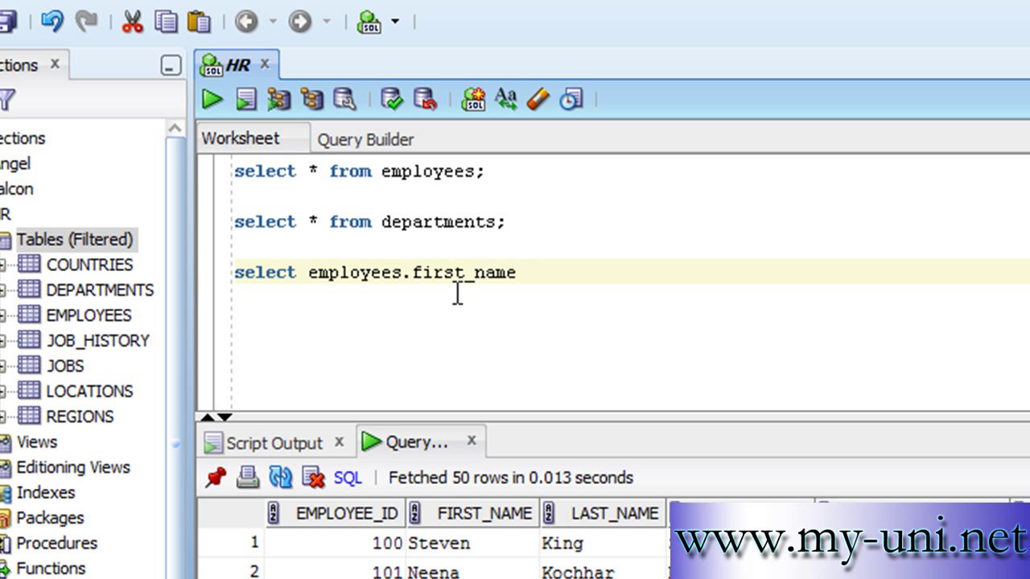
pyautogui.write(',')
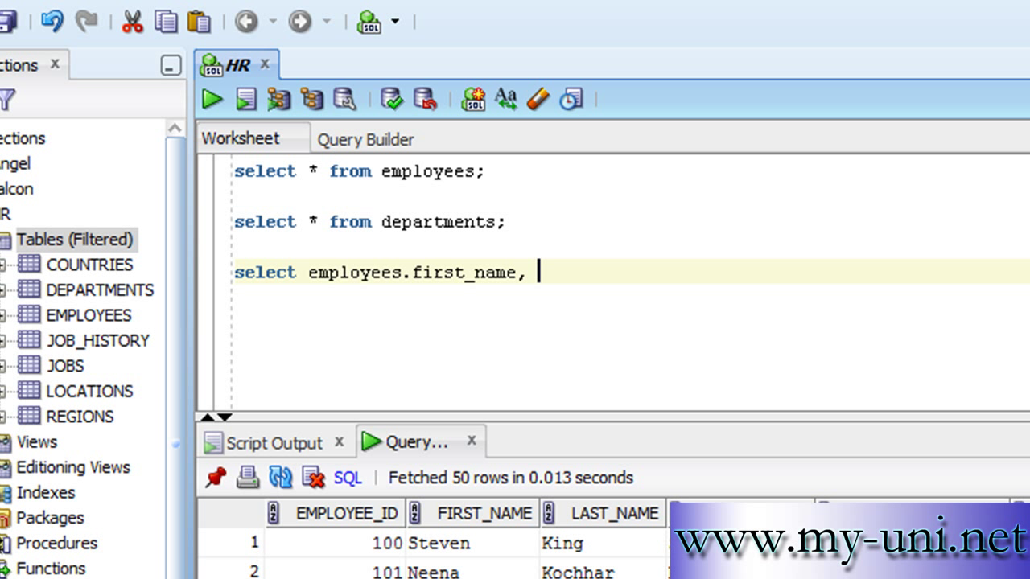
pyautogui.moveTo(84, 304)
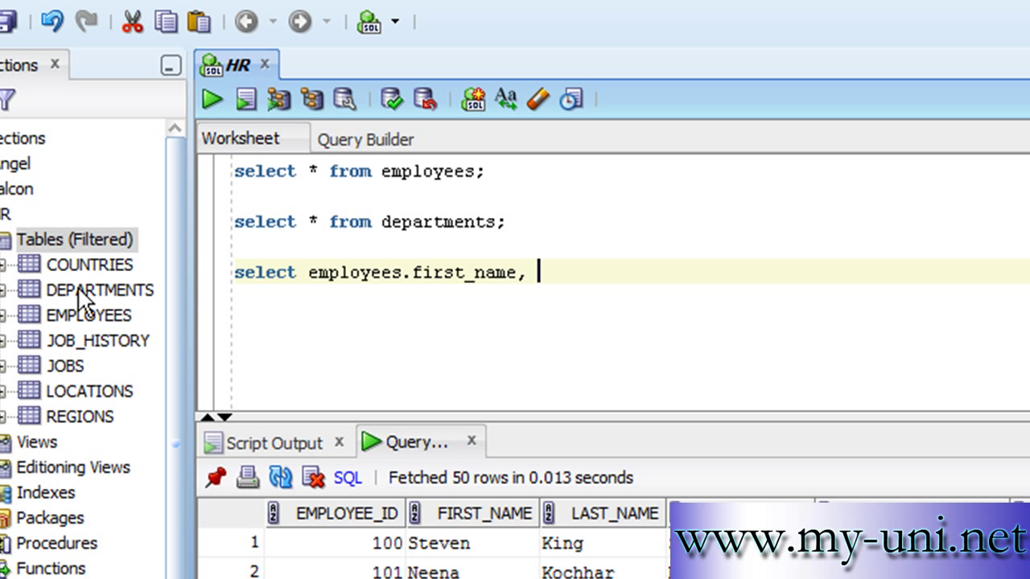
pyautogui.write('dep')
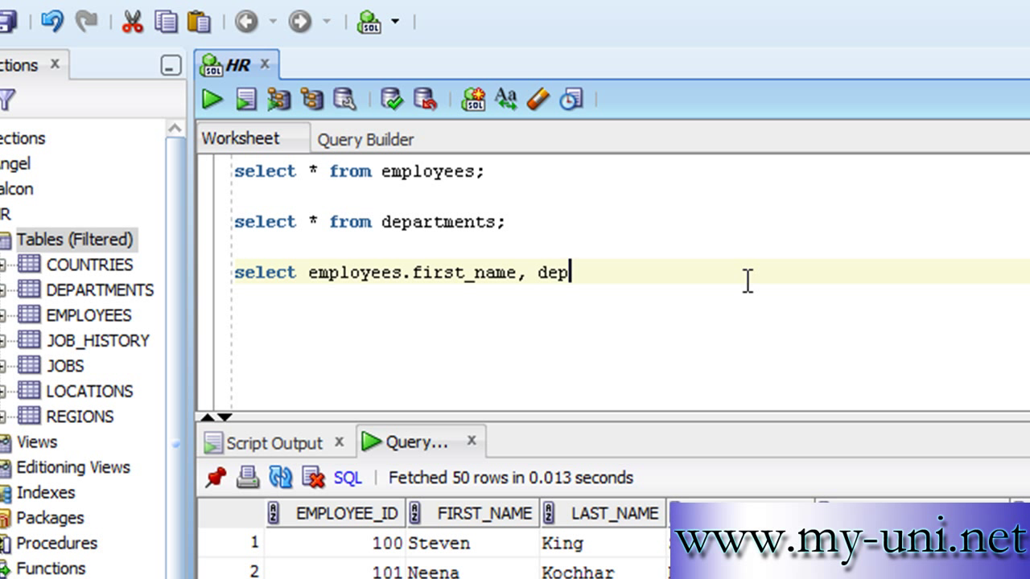
pyautogui.write('artments')
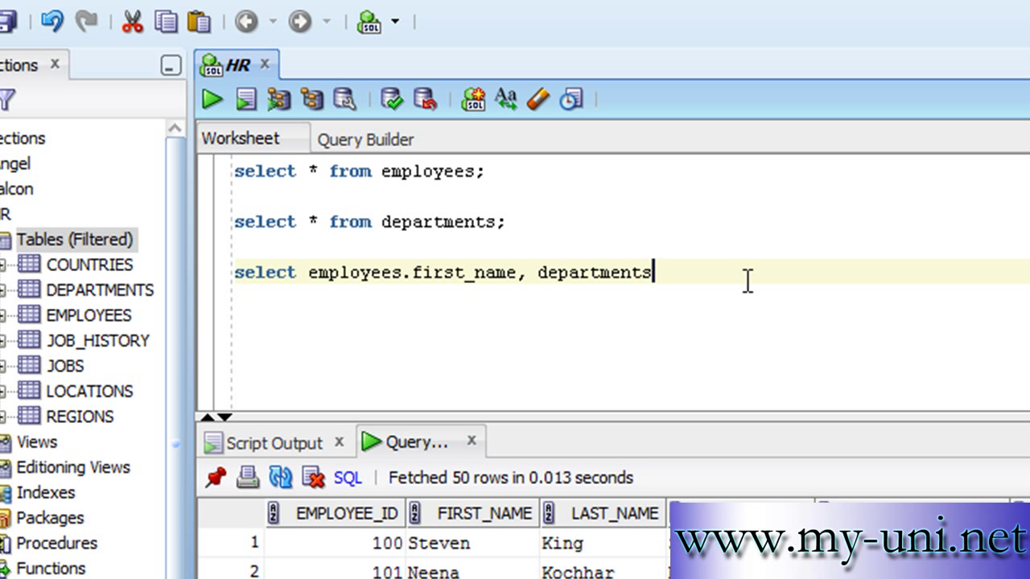
pyautogui.write('.')
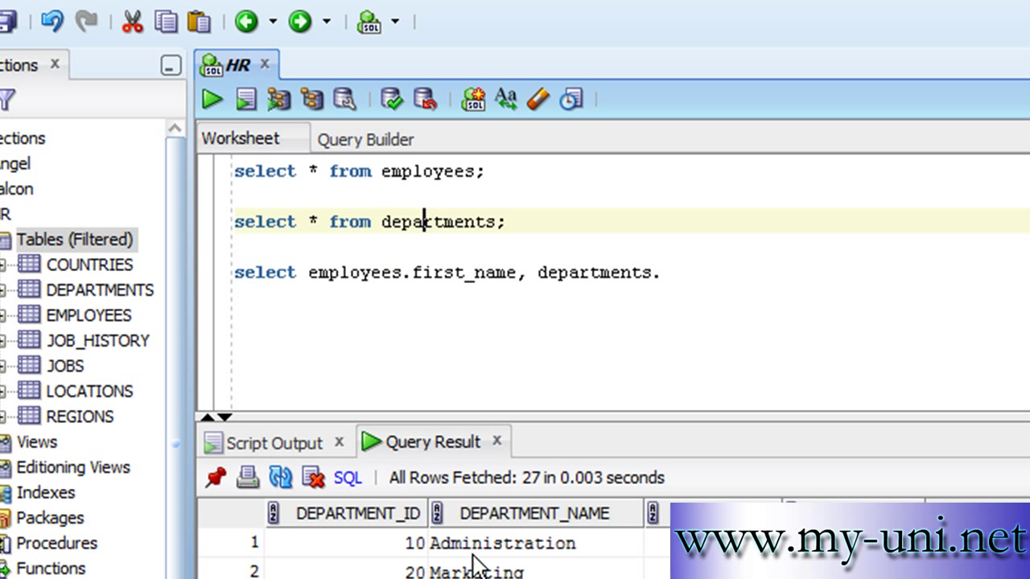
pyautogui.moveTo(595, 540)
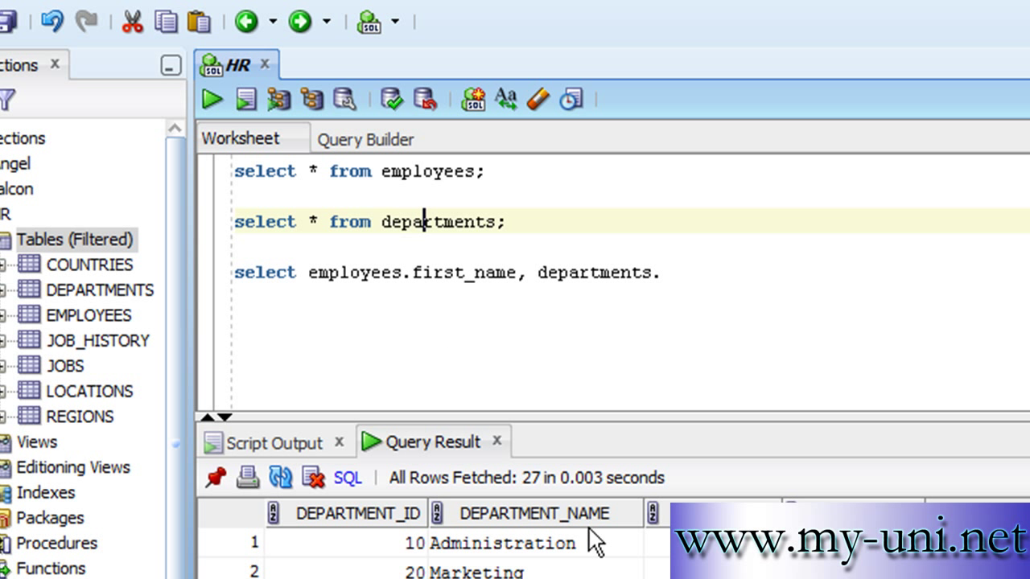
# - Complete 'departments.department_name from employees, departments' in the join query
pyautogui.write('de')
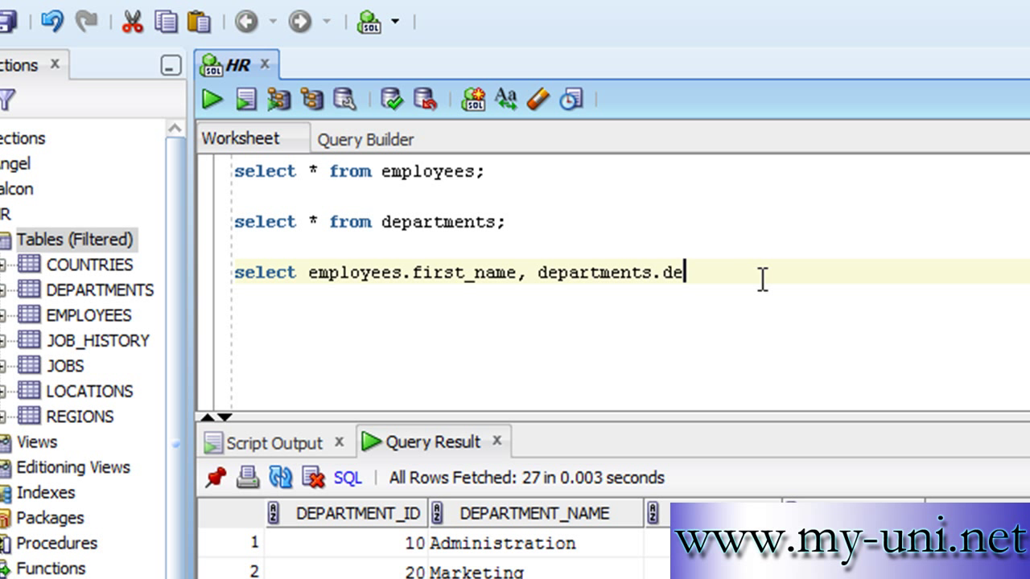
pyautogui.write('partment_na')
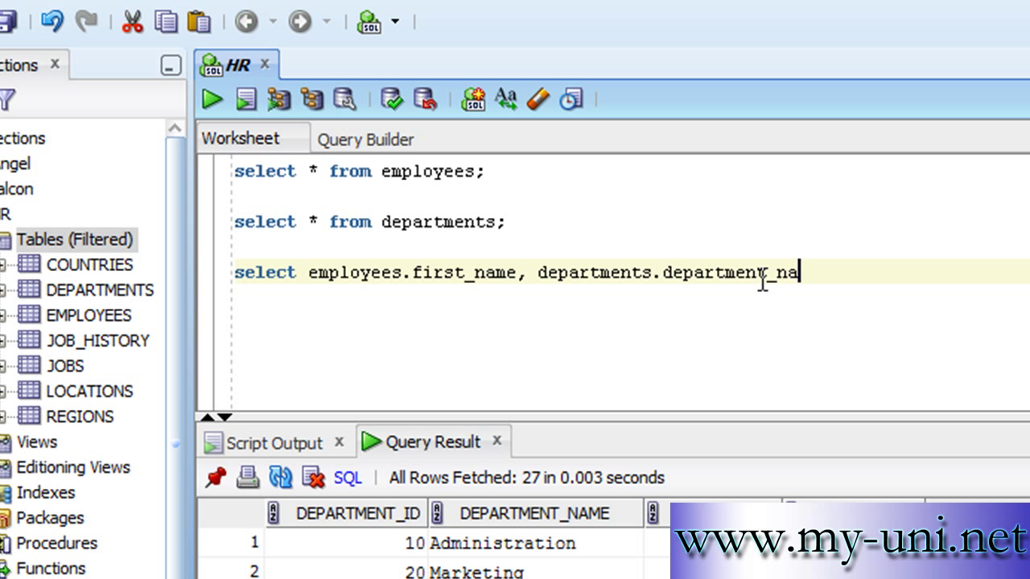
pyautogui.write('me')
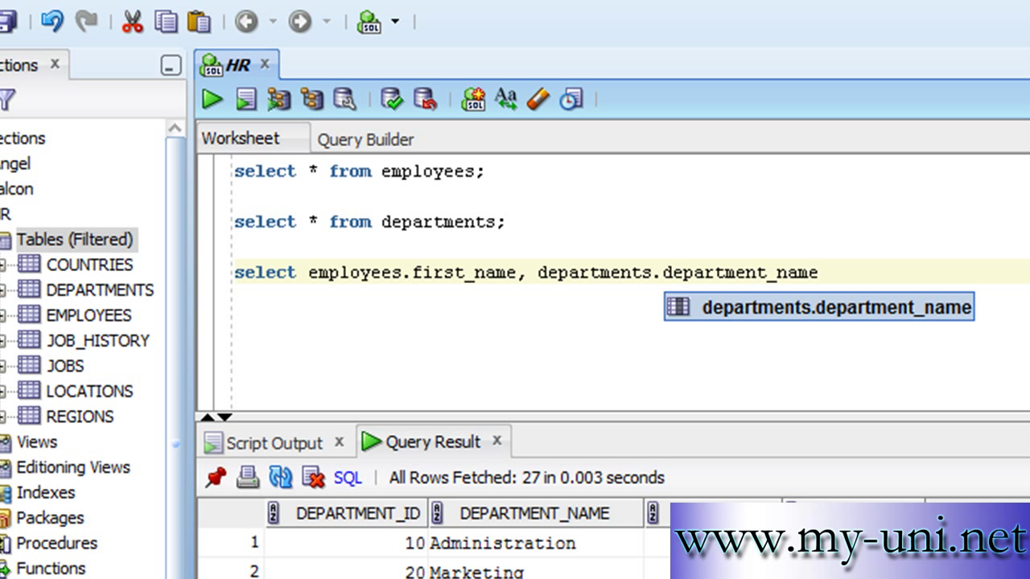
pyautogui.write('from')
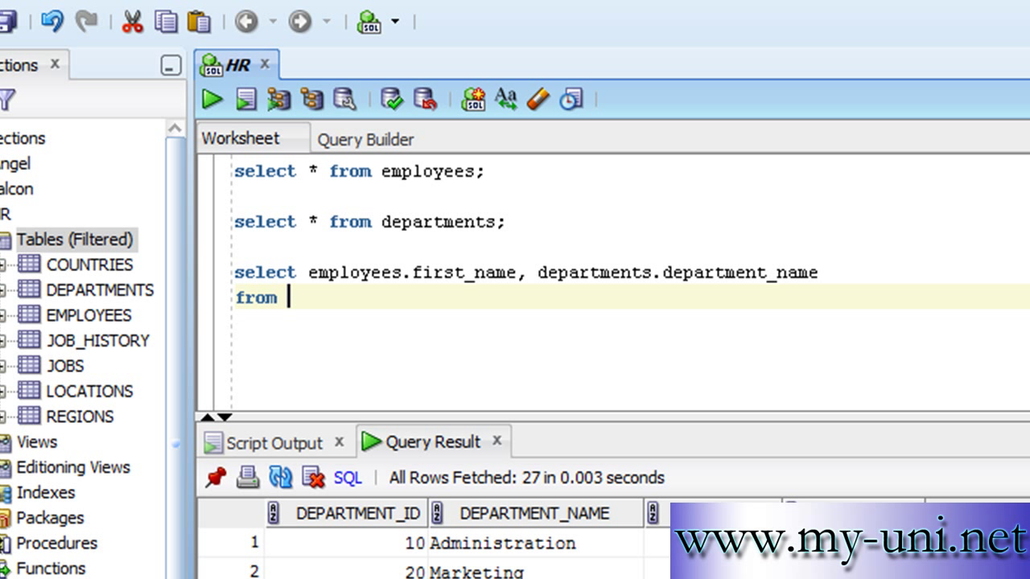
pyautogui.write('employees')
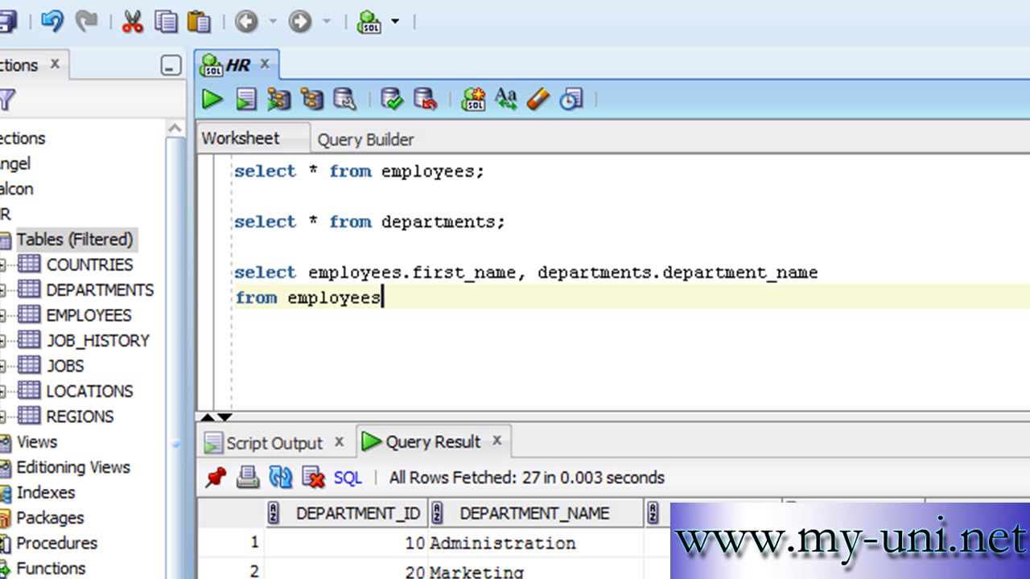
pyautogui.write(', d')
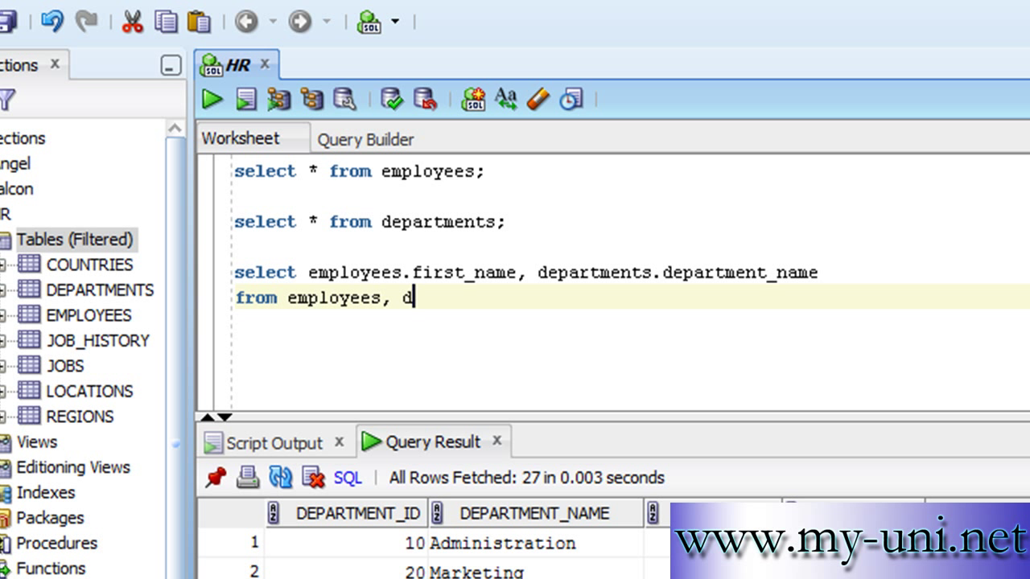
pyautogui.write('epartments')
pyautogui.write('where employee')
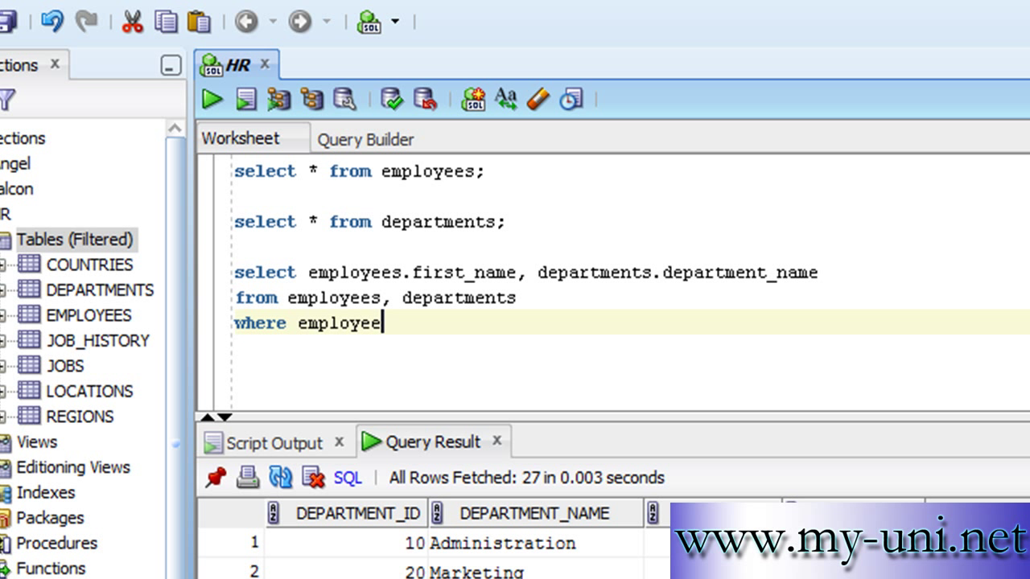
# - Add the where clause joining employees.department_id to departments.department_id
pyautogui.write('.de')
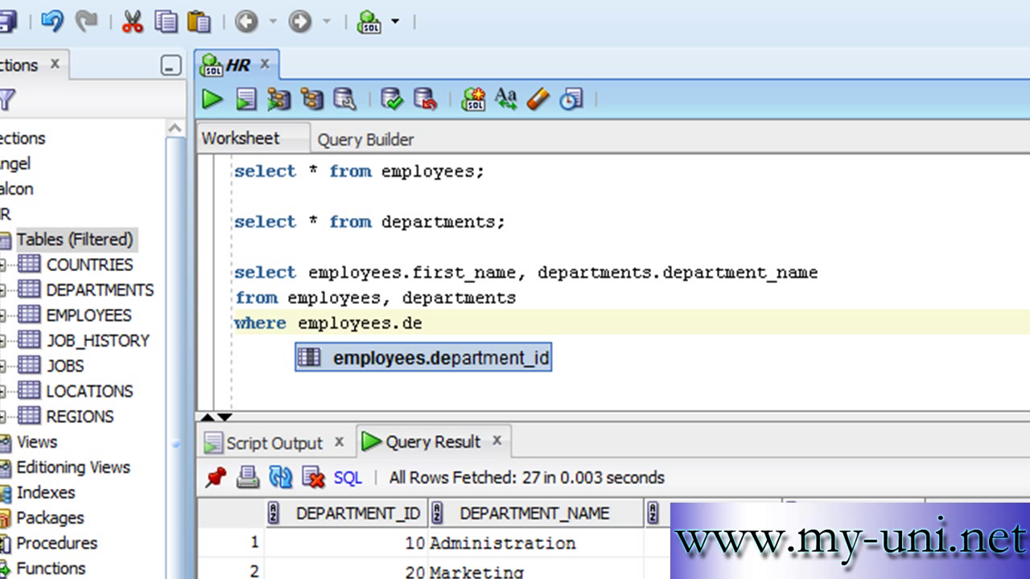
pyautogui.moveTo(511, 373)
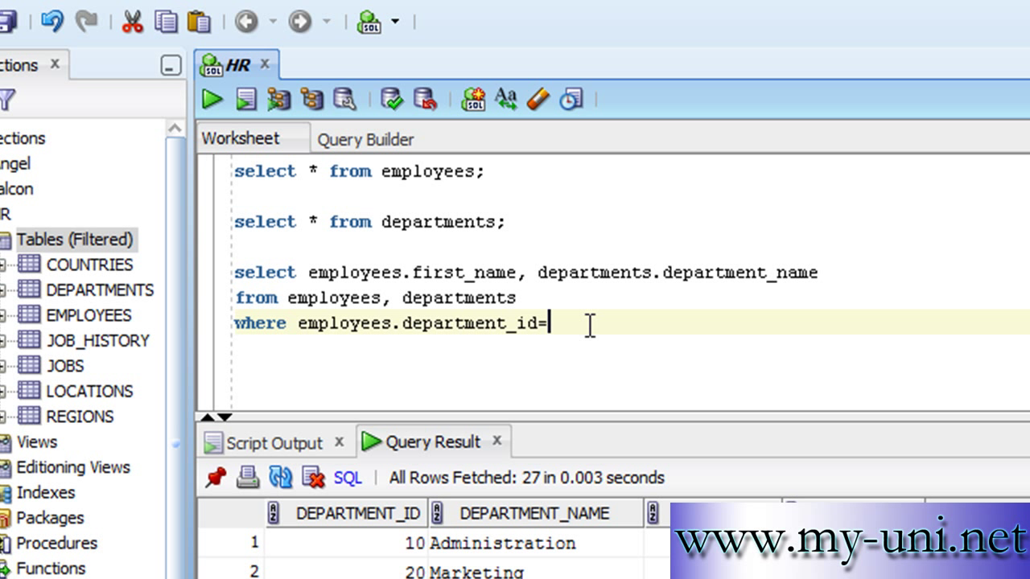
pyautogui.write('departments.depar')
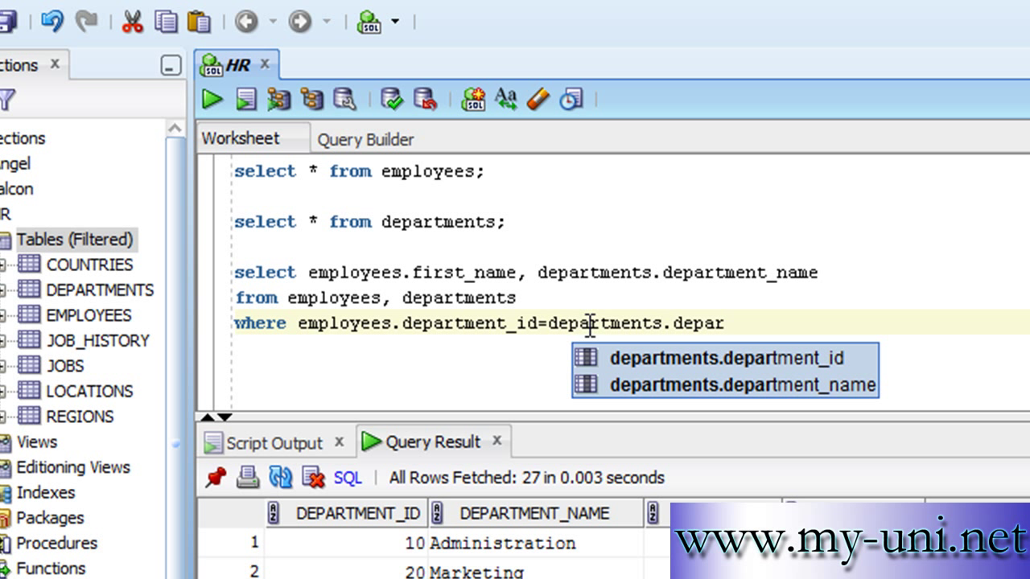
pyautogui.moveTo(724, 357)
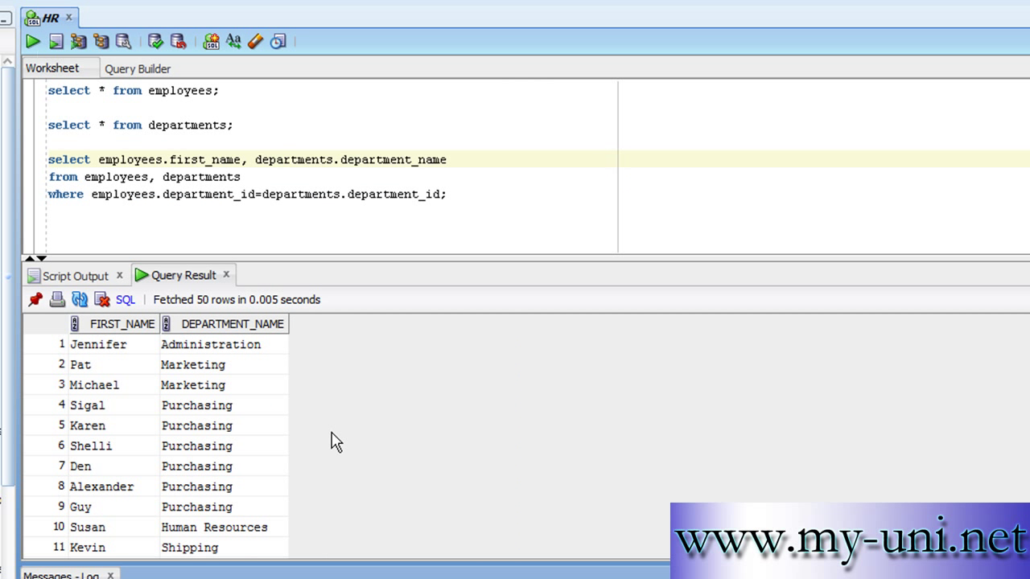
pyautogui.moveTo(277, 435)
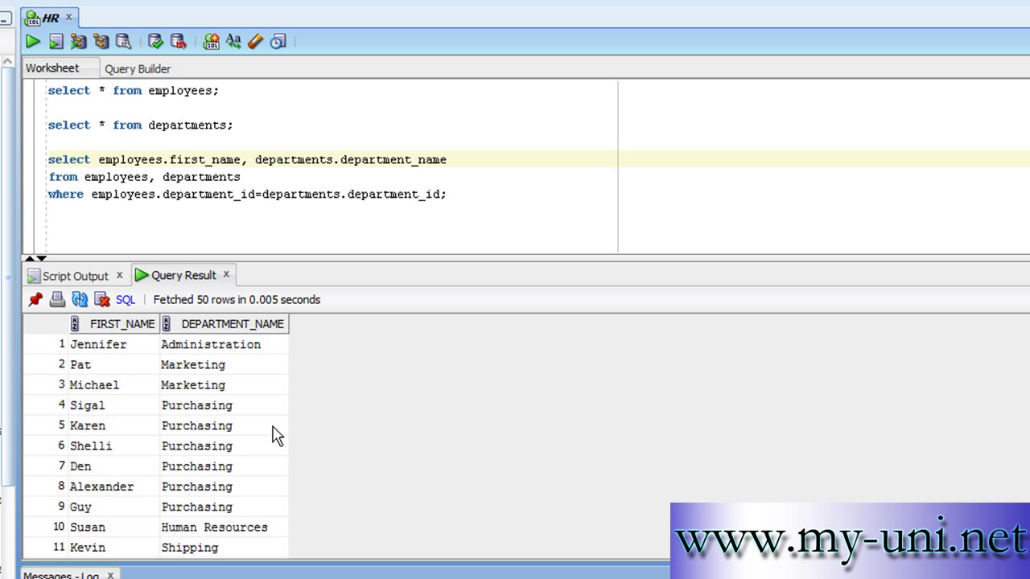
pyautogui.moveTo(128, 402)
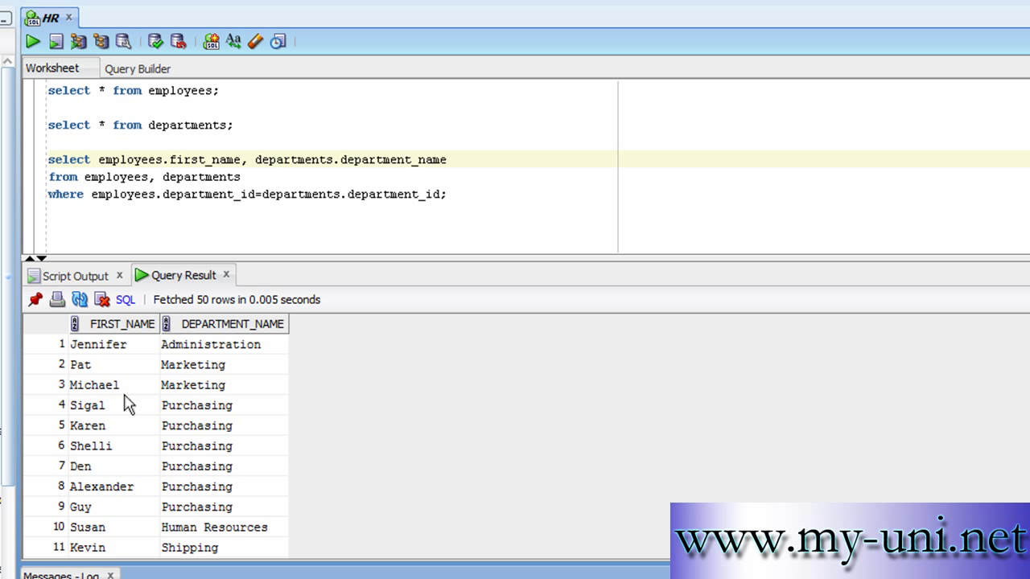
pyautogui.moveTo(109, 344)
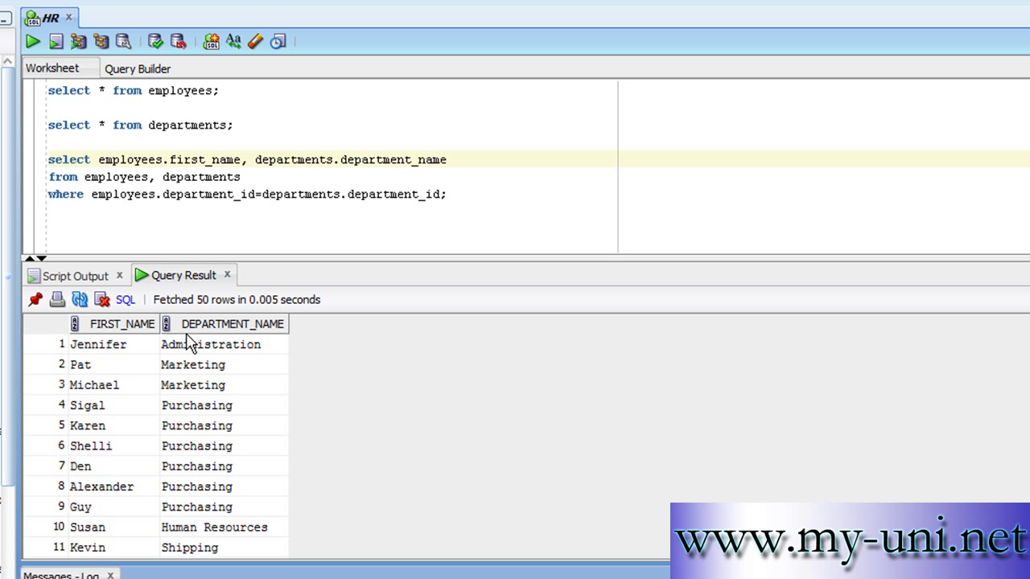
pyautogui.moveTo(177, 135)
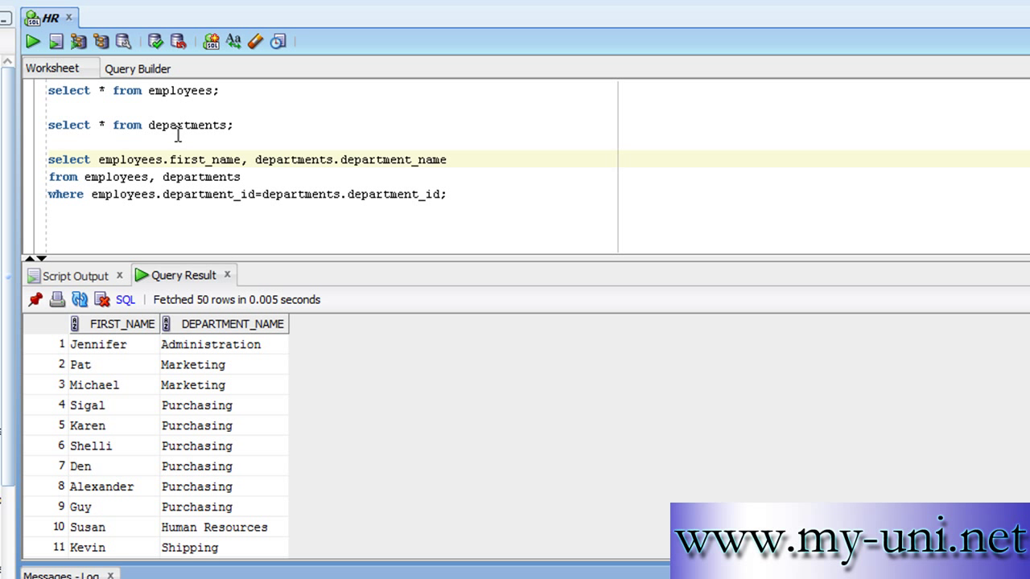
pyautogui.moveTo(196, 470)
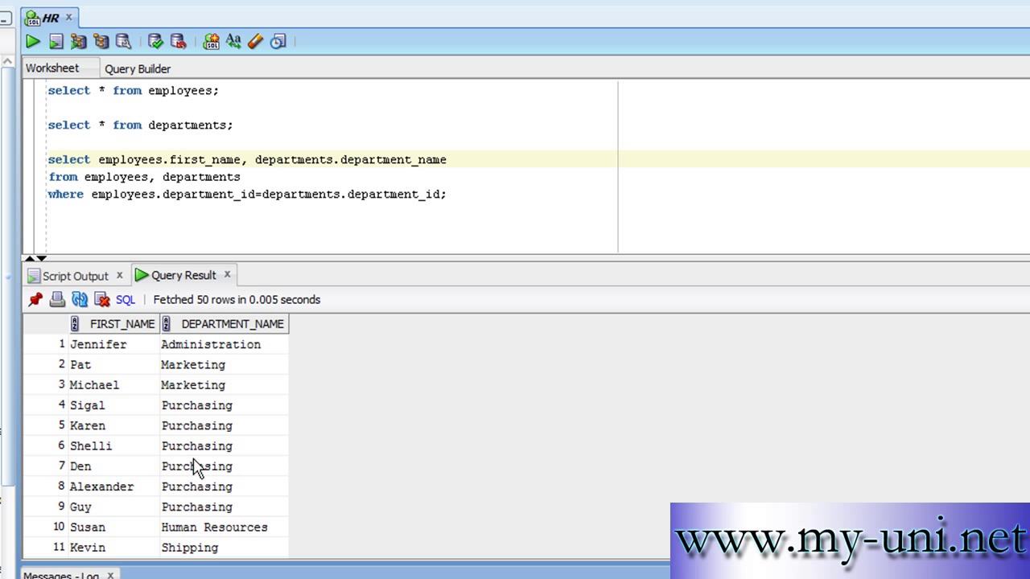
pyautogui.moveTo(232, 360)
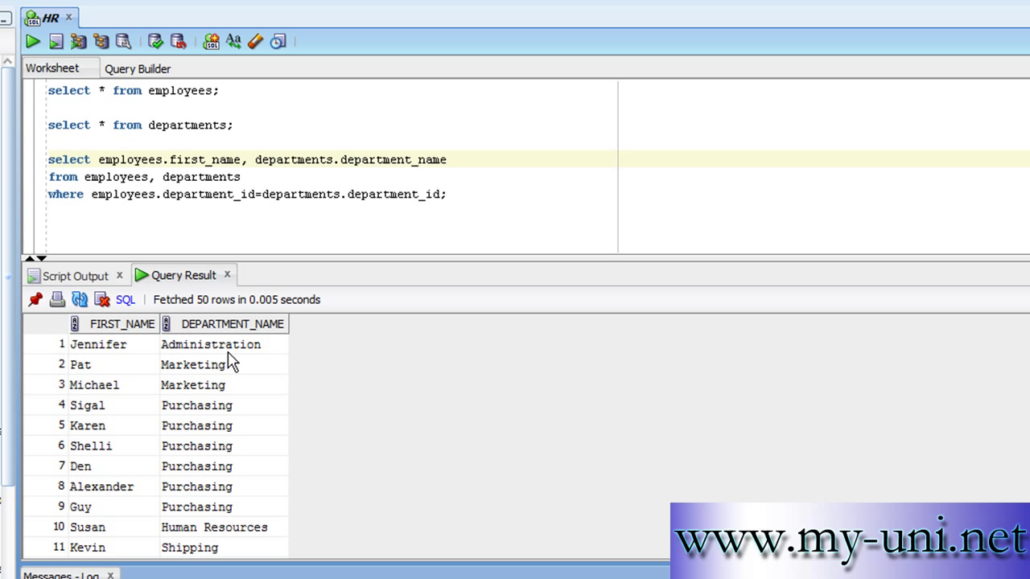
pyautogui.moveTo(137, 373)
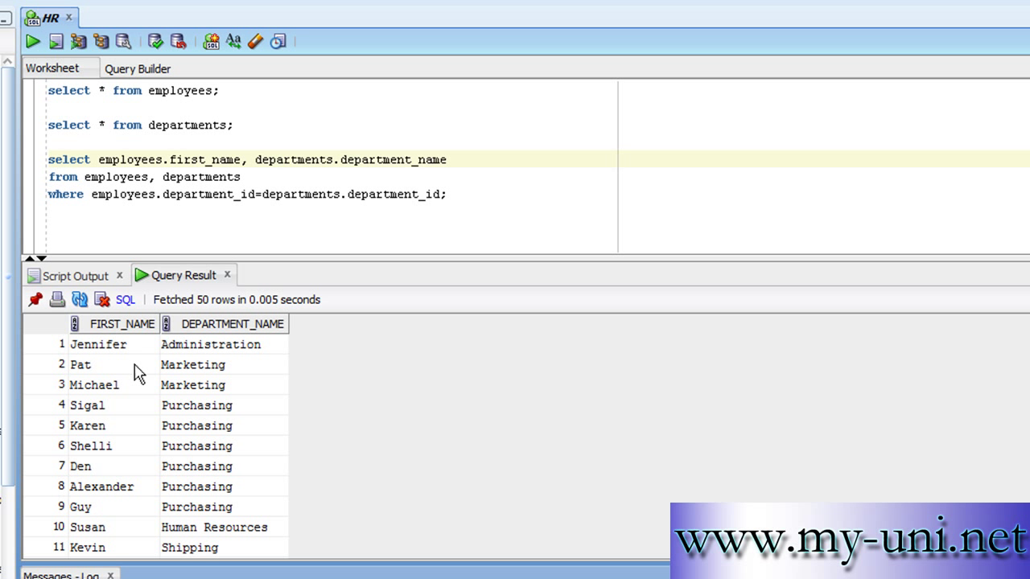
pyautogui.moveTo(169, 388)
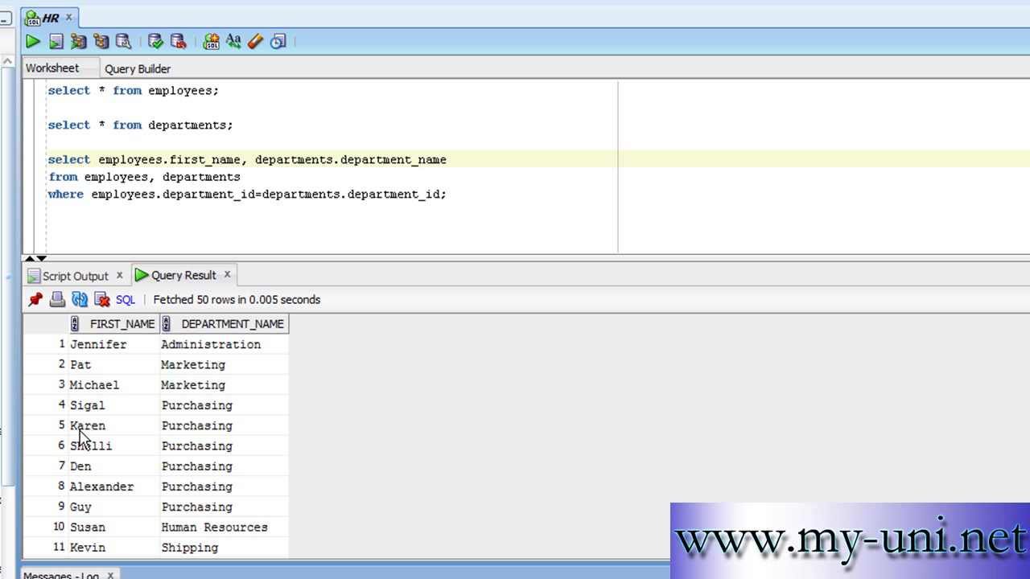
pyautogui.moveTo(341, 470)
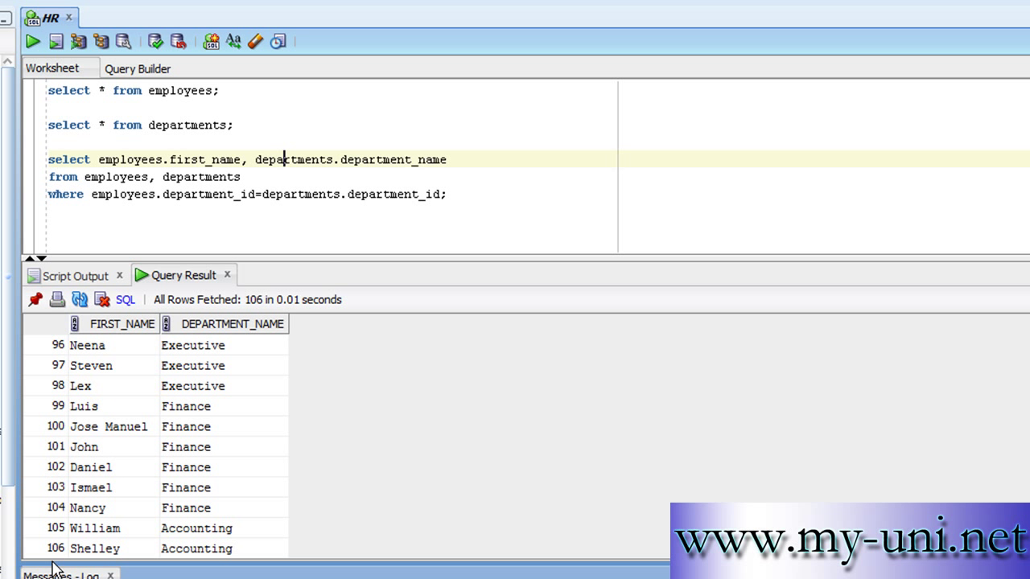
pyautogui.moveTo(164, 121)
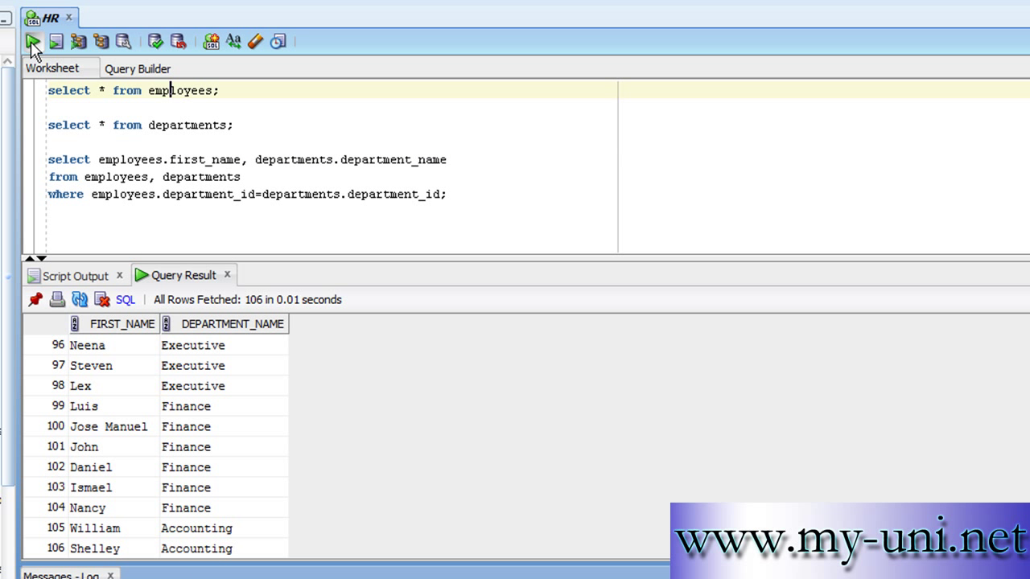
# - Re-run 'select * from employees;' to fetch all 107 rows and scroll the results
pyautogui.click(32, 42)
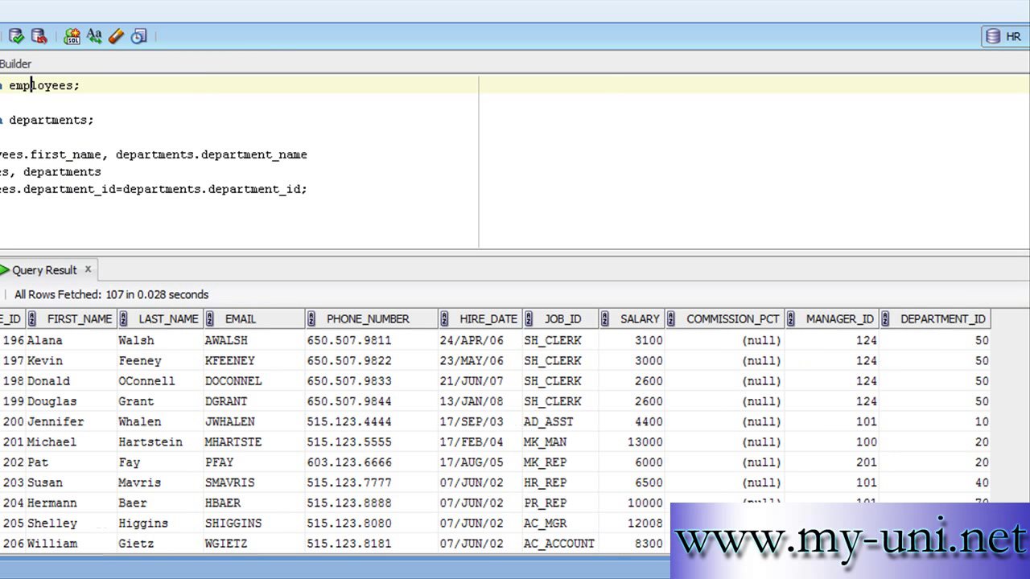
pyautogui.scroll(3)
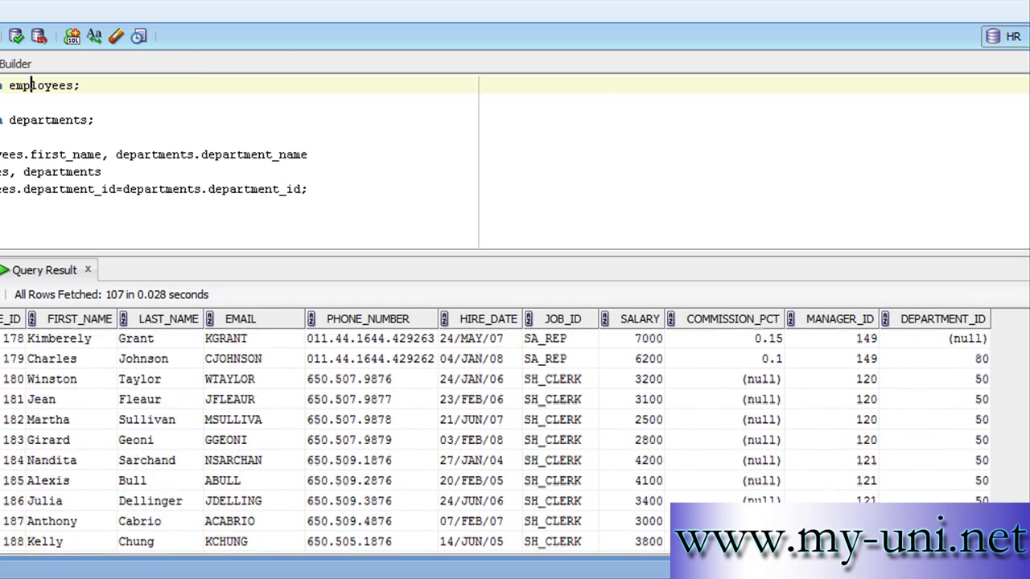
pyautogui.scroll(3)
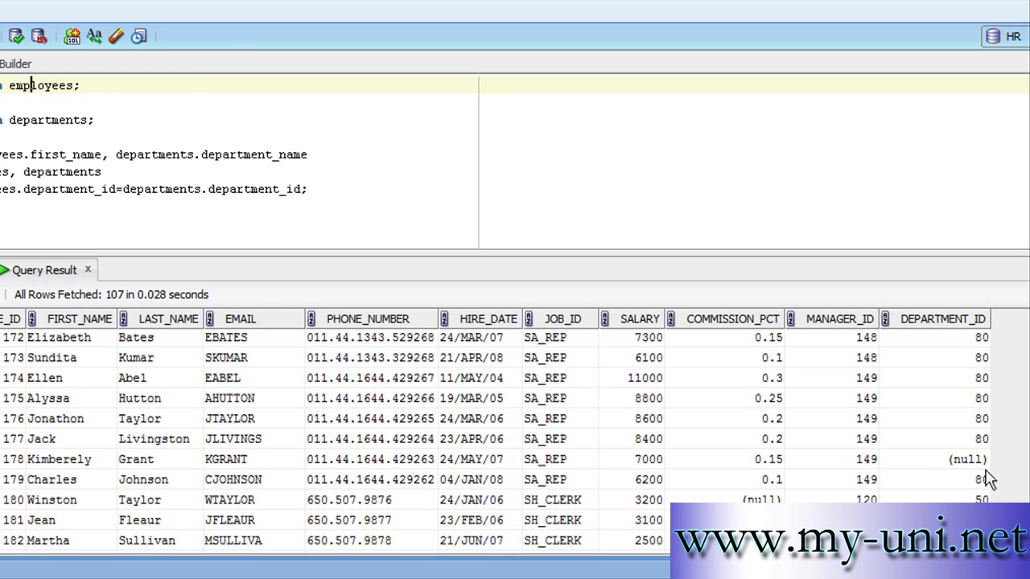
pyautogui.moveTo(972, 479)
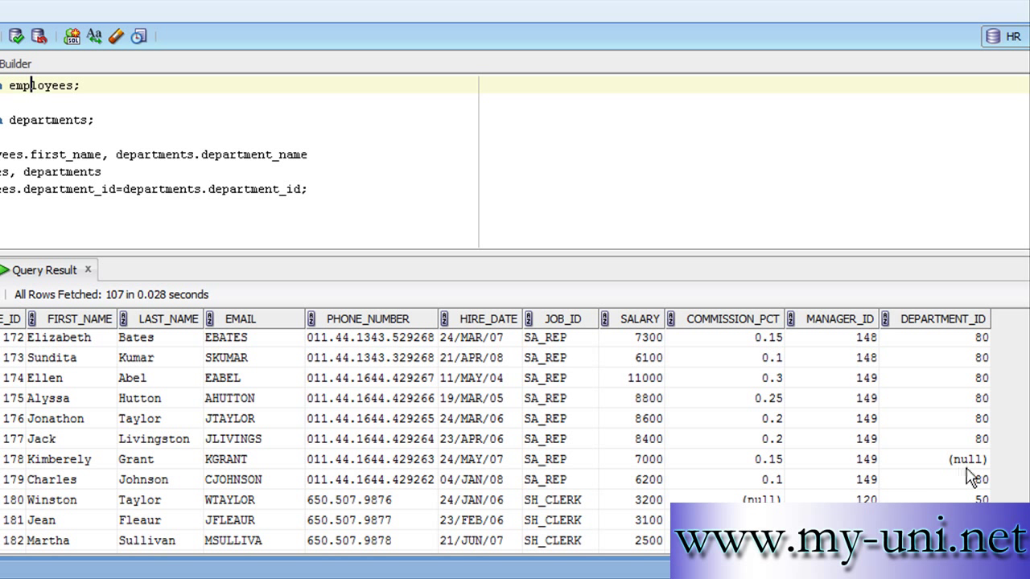
pyautogui.moveTo(52, 470)
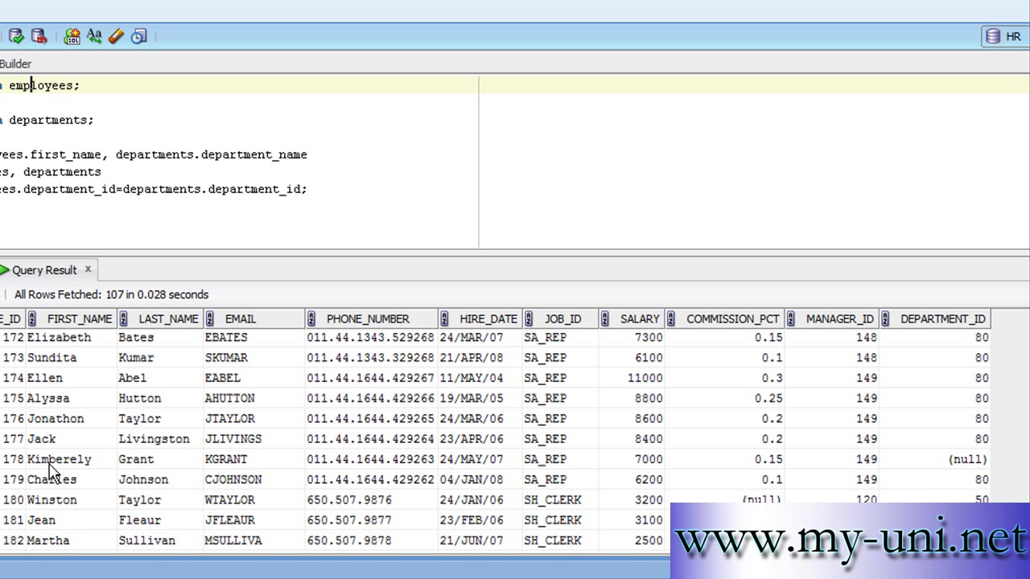